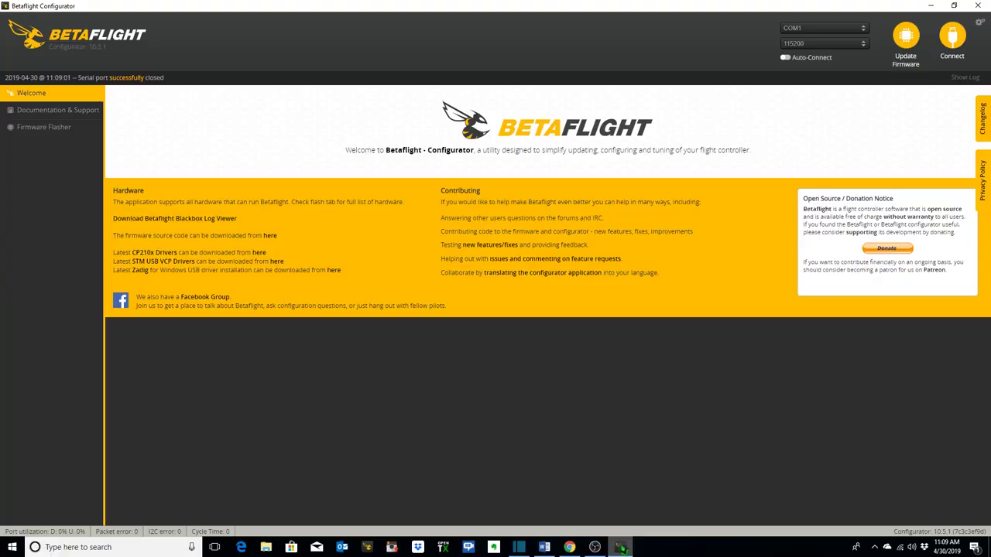
{"action": "mouse_move", "coordinate": [214, 121]}
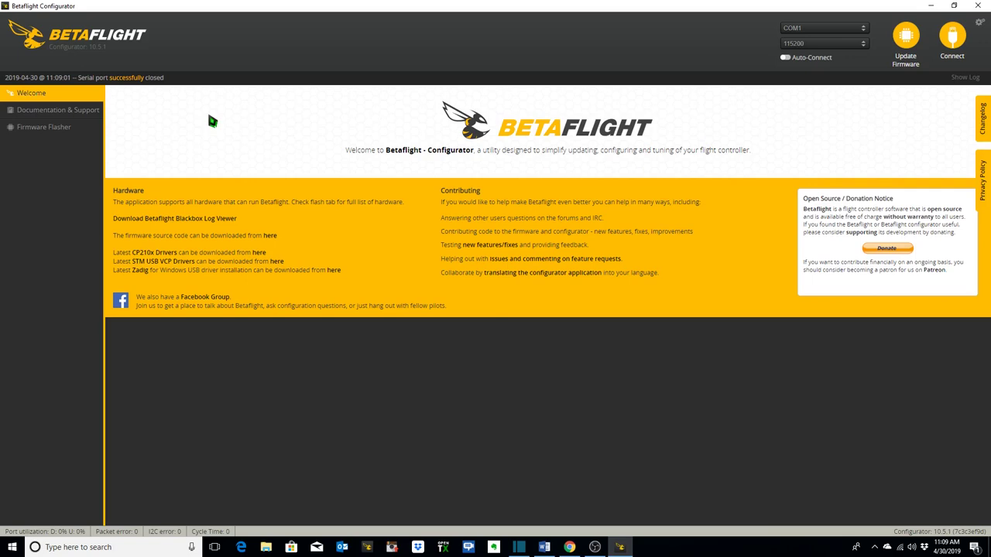
{"action": "mouse_move", "coordinate": [622, 99]}
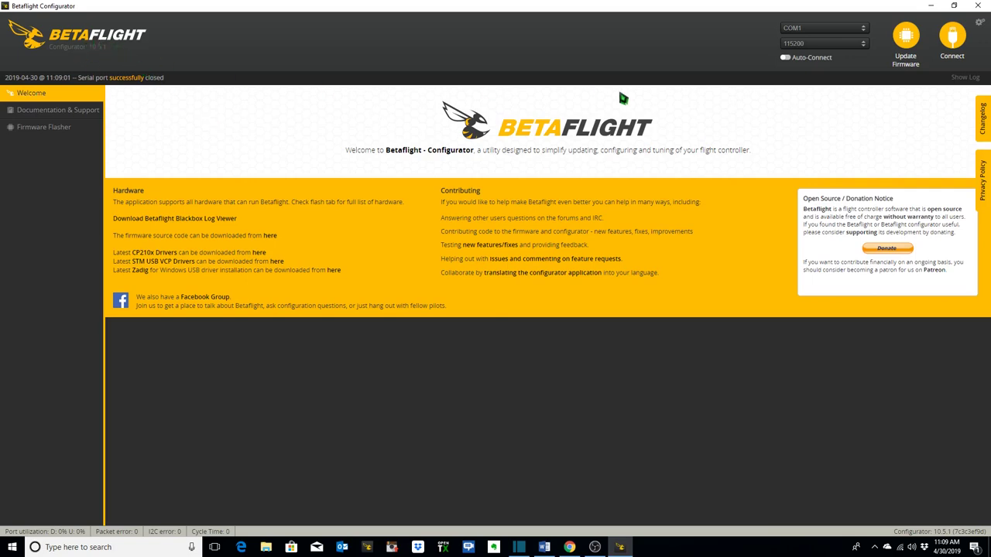
Connect to the flight controller and go to the Adjustments settings.
{"action": "left_click", "coordinate": [952, 44]}
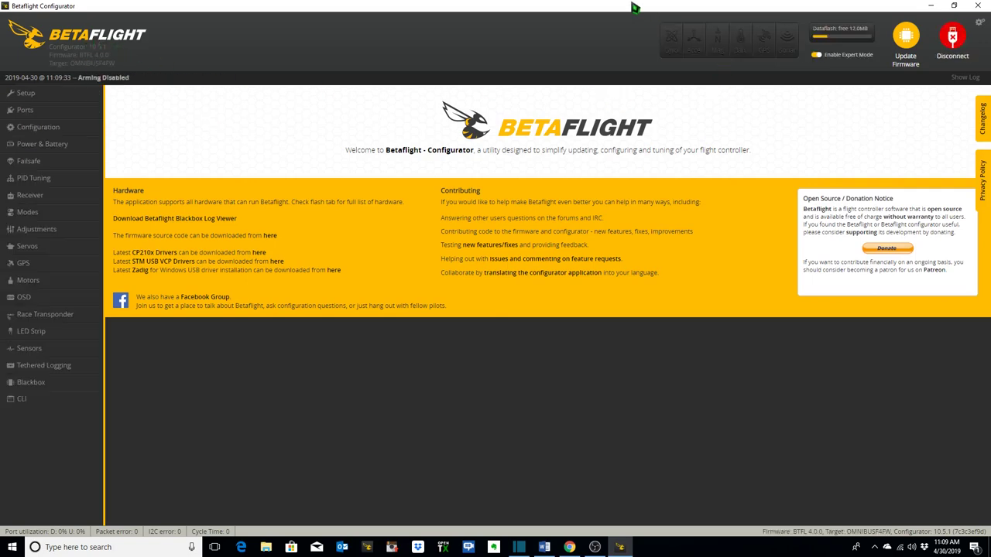
{"action": "left_click", "coordinate": [24, 280]}
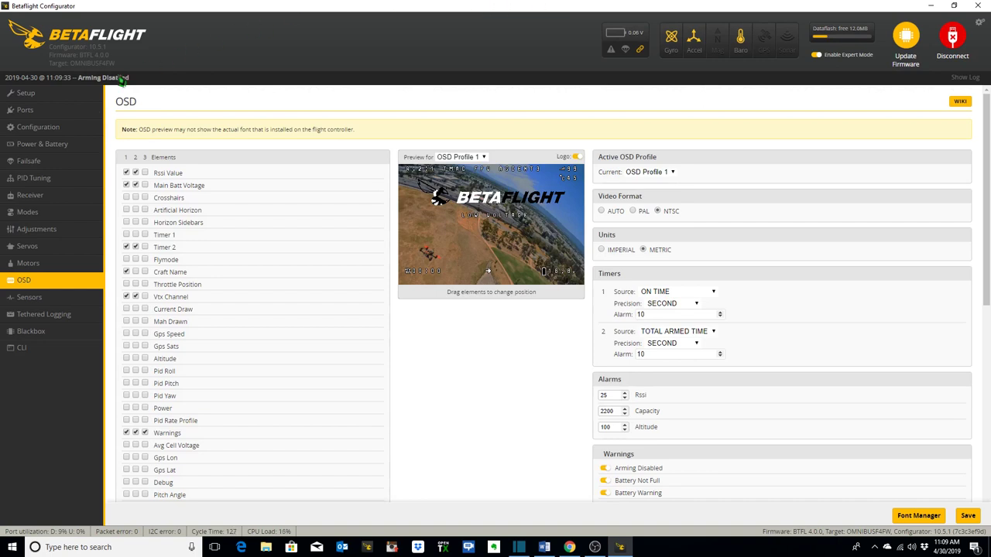
{"action": "left_click", "coordinate": [37, 229]}
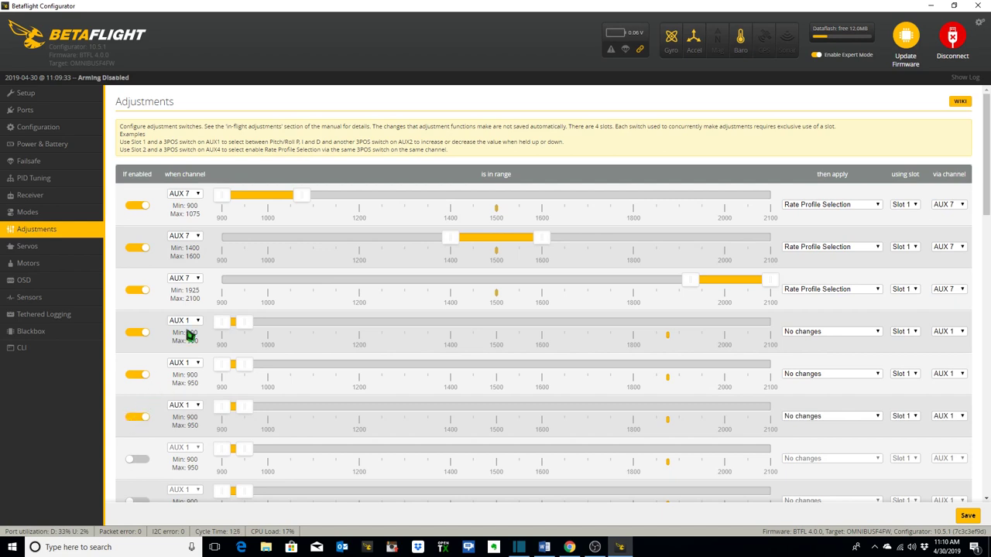
Assign AUX 6 as the trigger channel for the fourth adjustment range.
{"action": "left_click", "coordinate": [184, 321]}
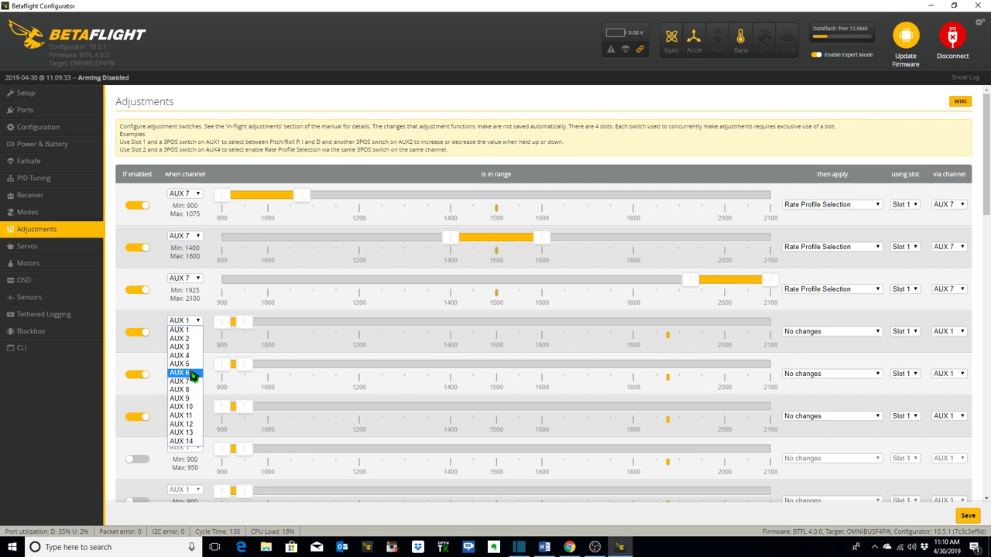
{"action": "left_click", "coordinate": [180, 372]}
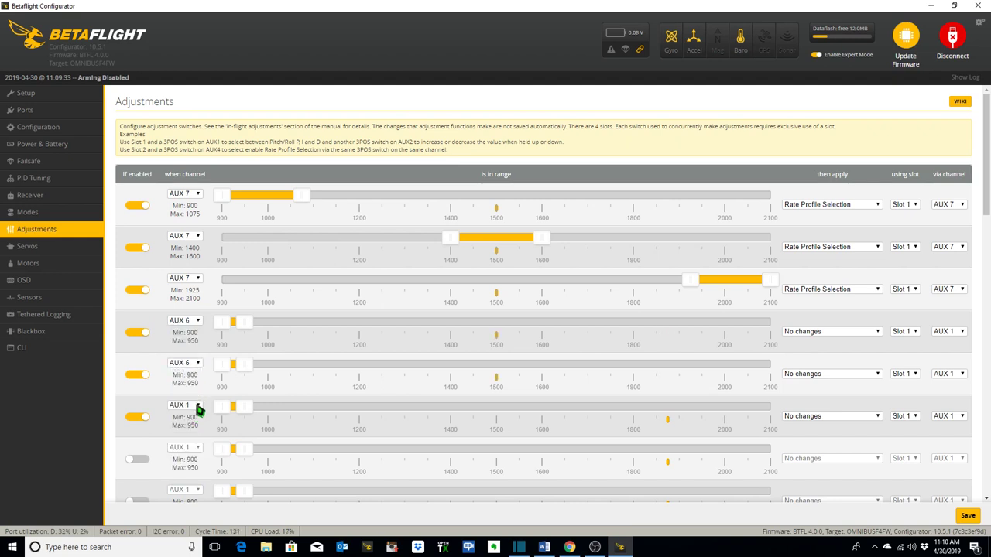
Make the AUX 6 adjustment range apply OSD Profile Selection.
{"action": "left_click", "coordinate": [184, 406]}
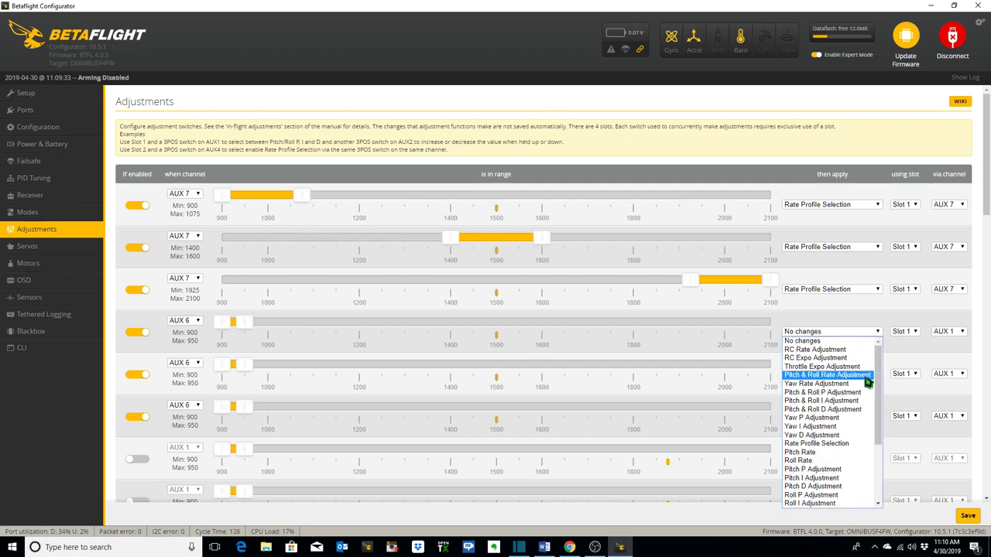
{"action": "scroll", "scroll_direction": "down", "scroll_amount": 3}
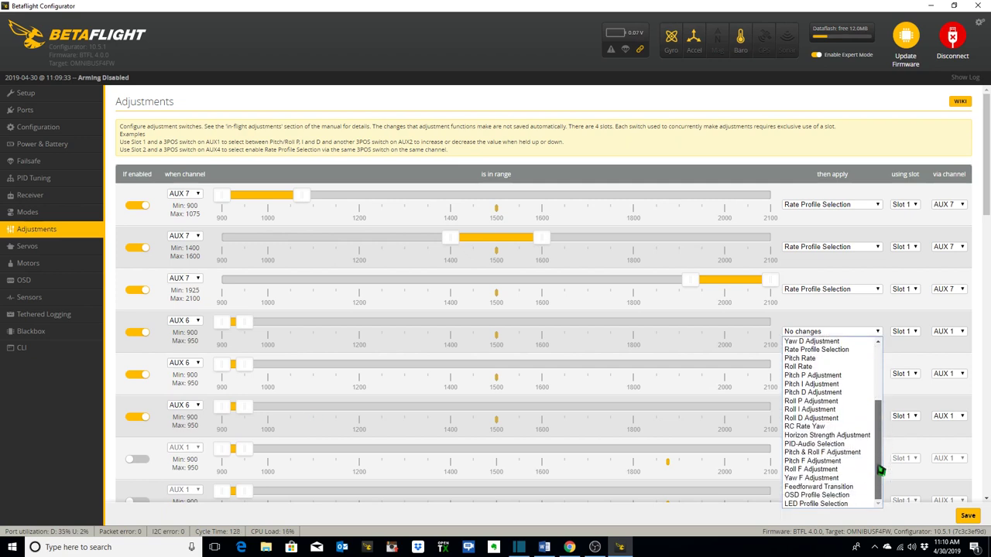
{"action": "left_click", "coordinate": [817, 496]}
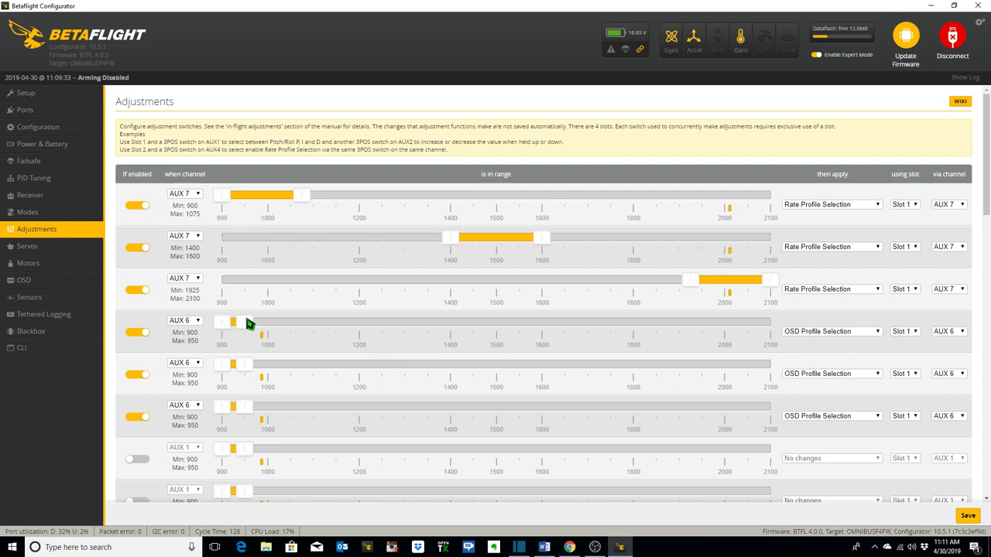
Set the three OSD profile ranges to 900–1075, 1400–1600 and 1925–2100 and save.
{"action": "left_click_drag", "start_coordinate": [245, 320], "coordinate": [302, 321]}
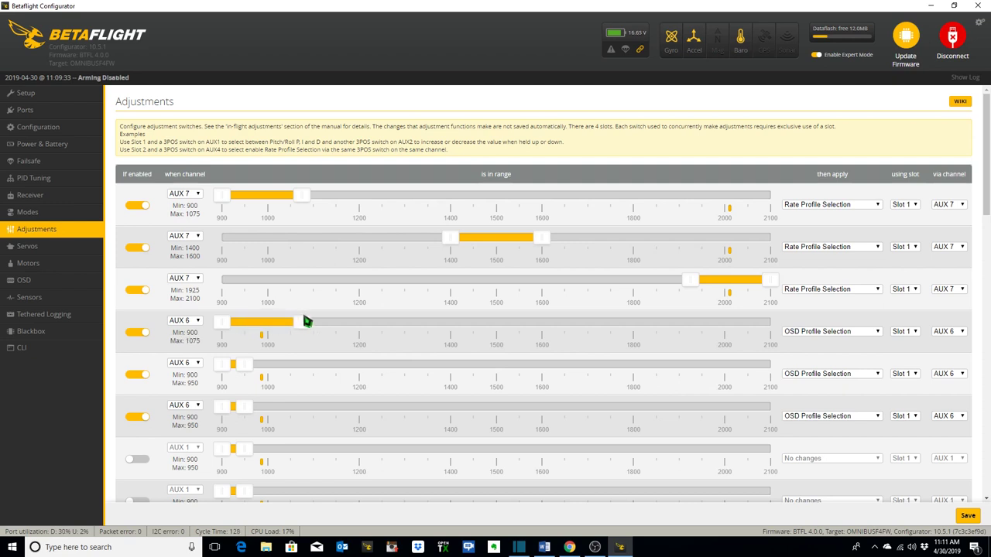
{"action": "mouse_move", "coordinate": [260, 378]}
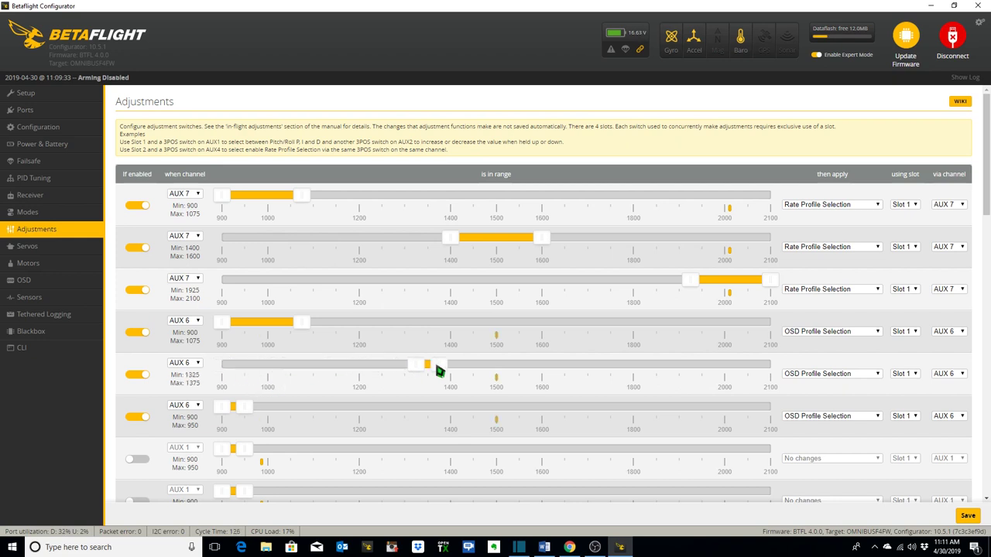
{"action": "left_click_drag", "start_coordinate": [421, 364], "coordinate": [496, 364]}
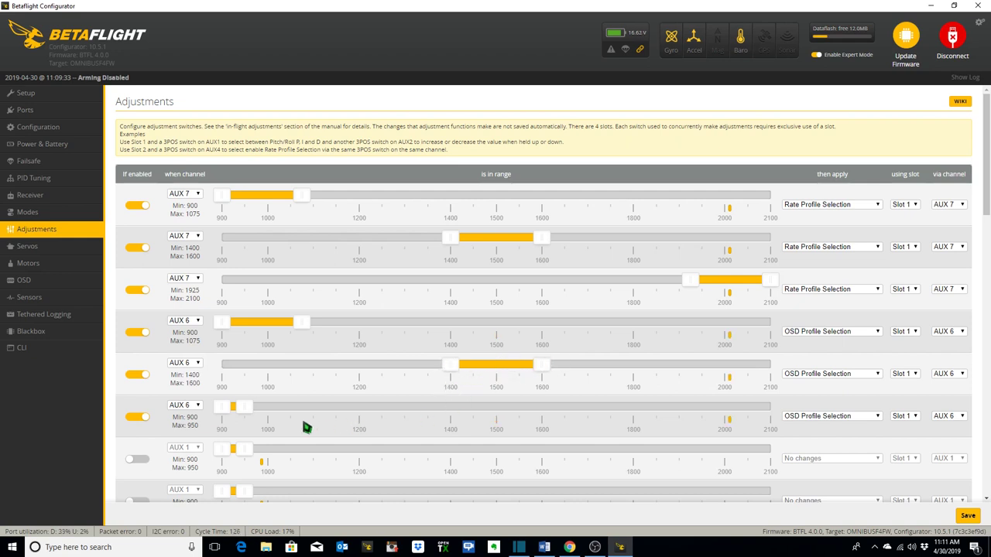
{"action": "left_click_drag", "start_coordinate": [232, 406], "coordinate": [535, 405]}
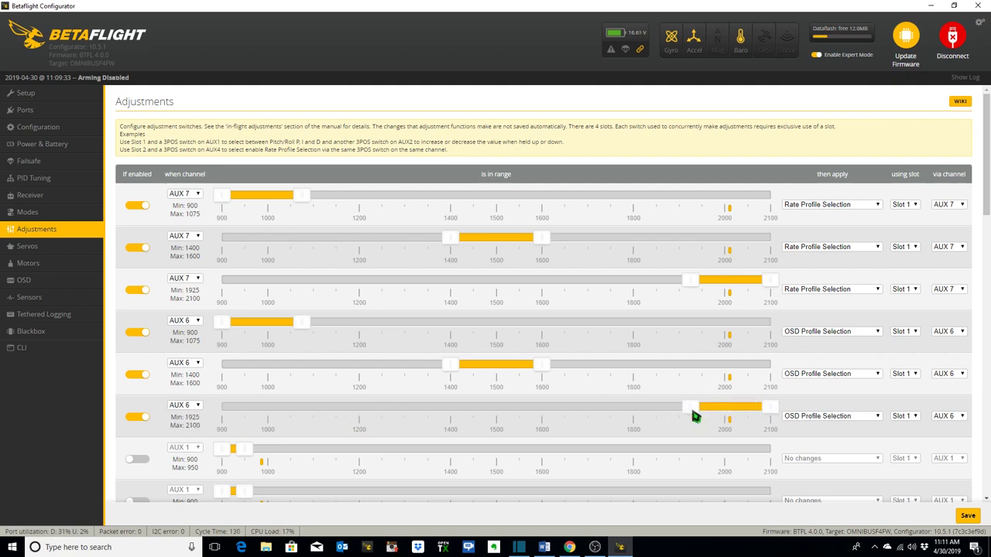
{"action": "mouse_move", "coordinate": [700, 417]}
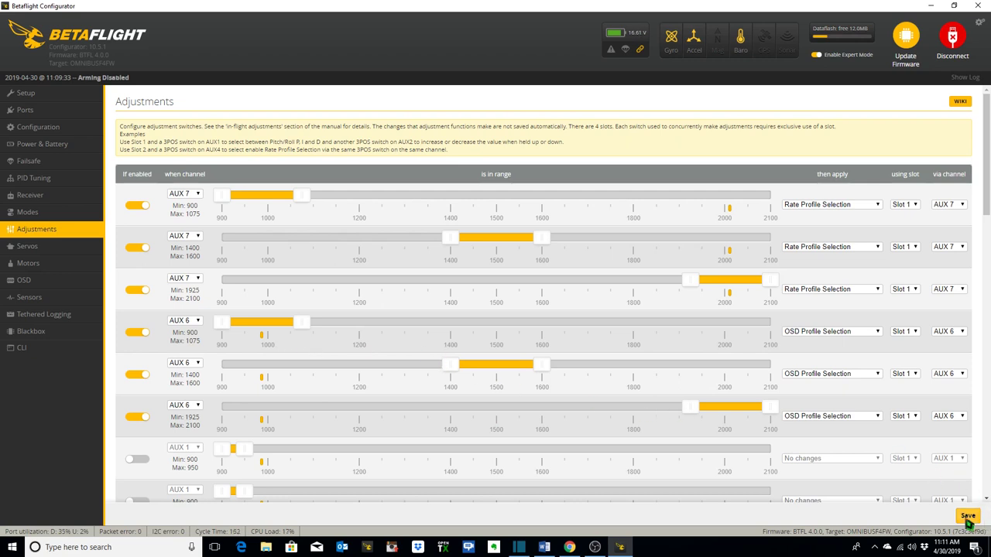
{"action": "left_click", "coordinate": [968, 515]}
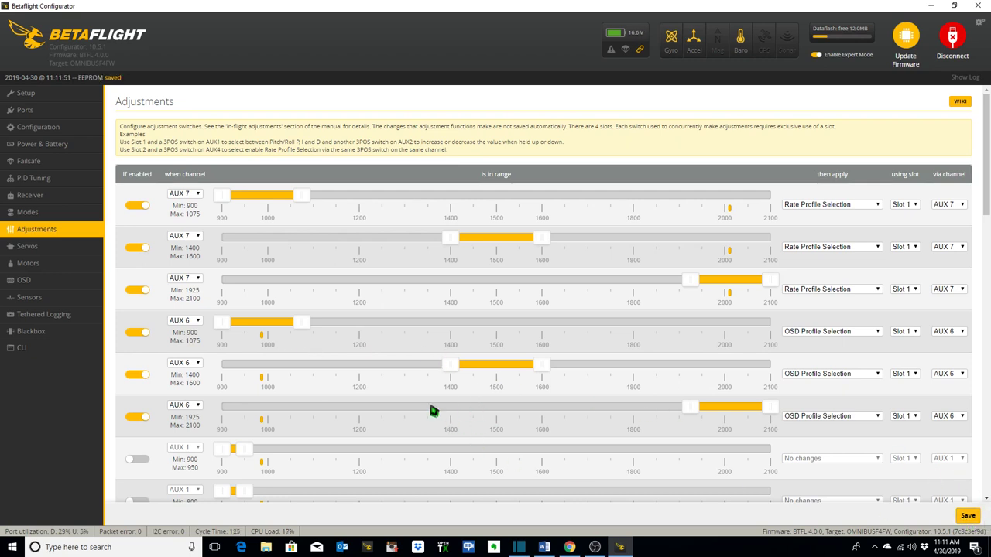
{"action": "mouse_move", "coordinate": [154, 255]}
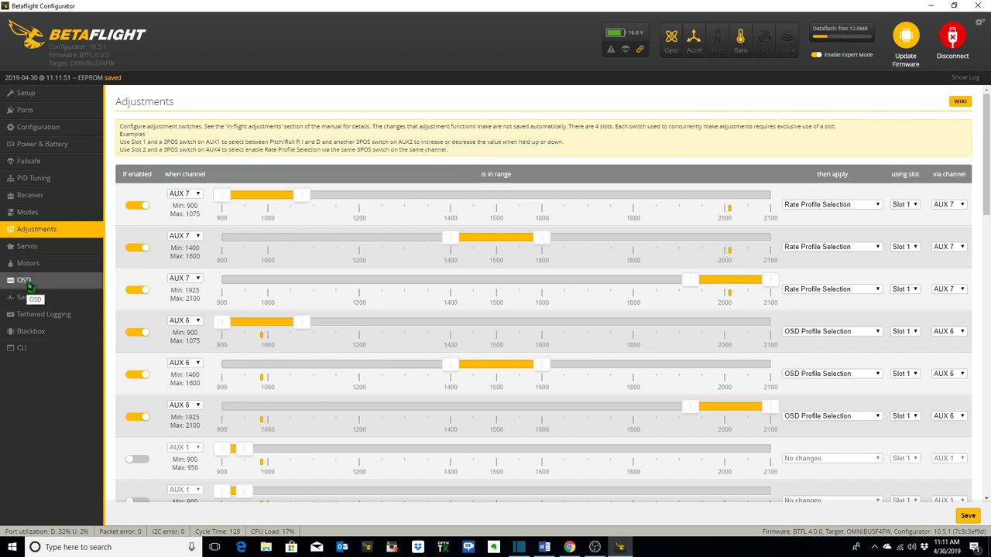
Preview OSD Profile 2 and enable the left and right stick overlay elements.
{"action": "left_click", "coordinate": [25, 279]}
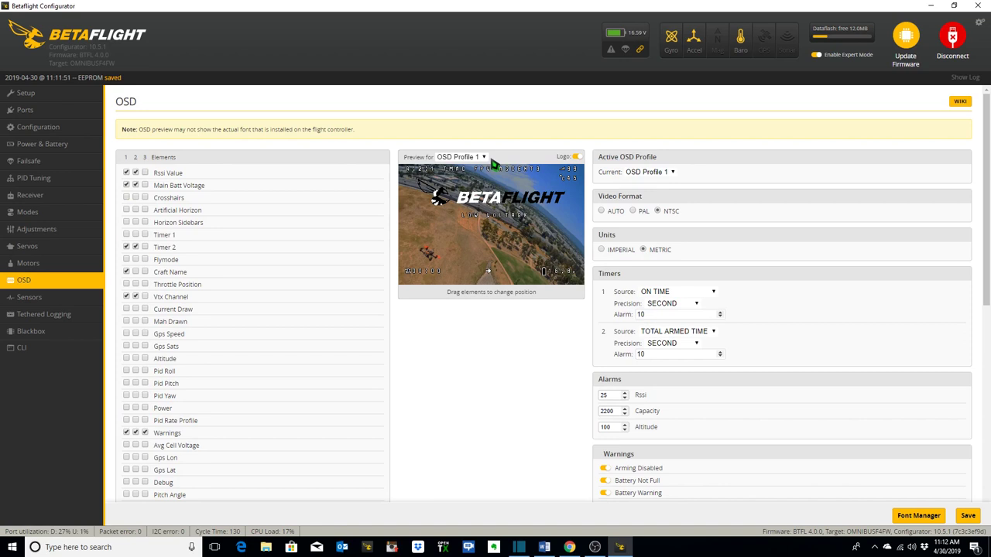
{"action": "left_click", "coordinate": [461, 157]}
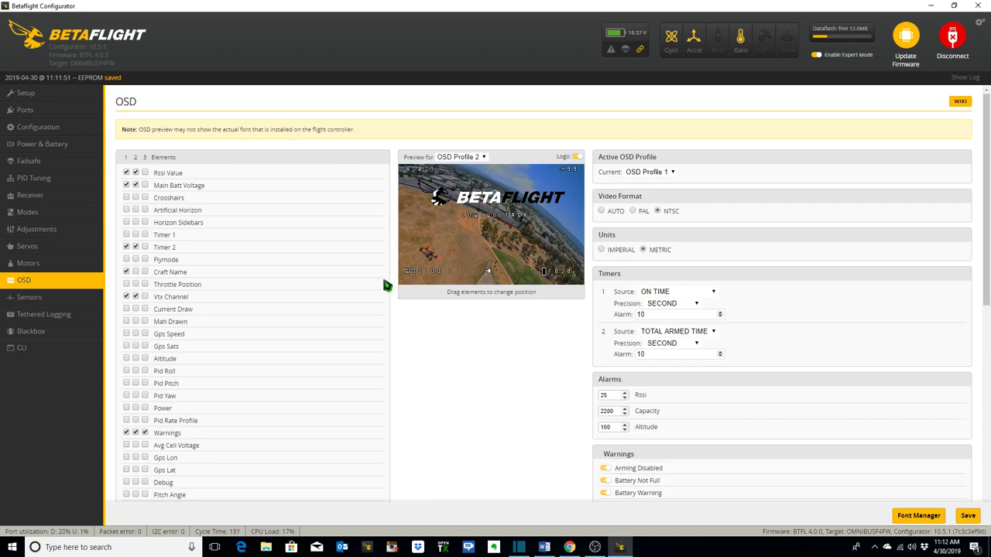
{"action": "scroll", "scroll_direction": "down", "scroll_amount": 3}
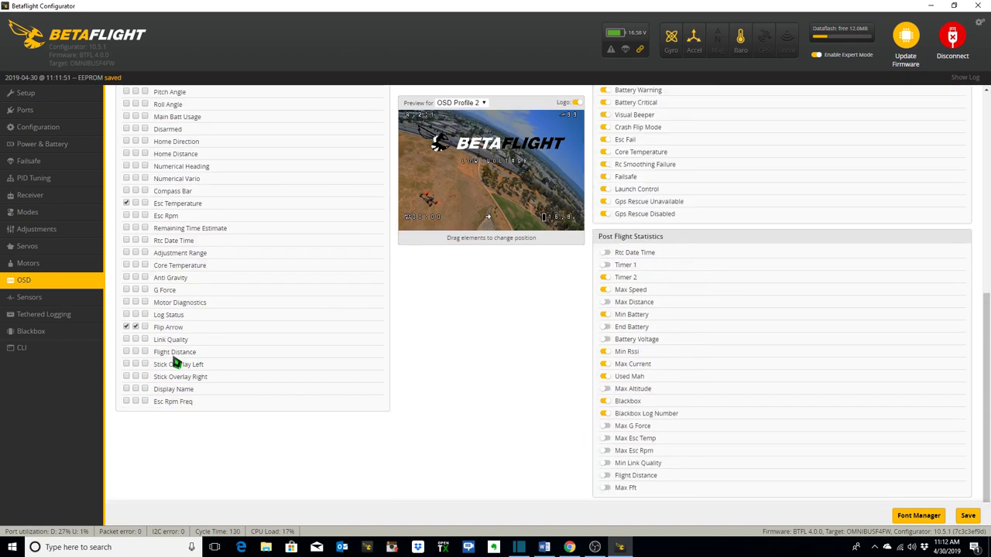
{"action": "mouse_move", "coordinate": [140, 370]}
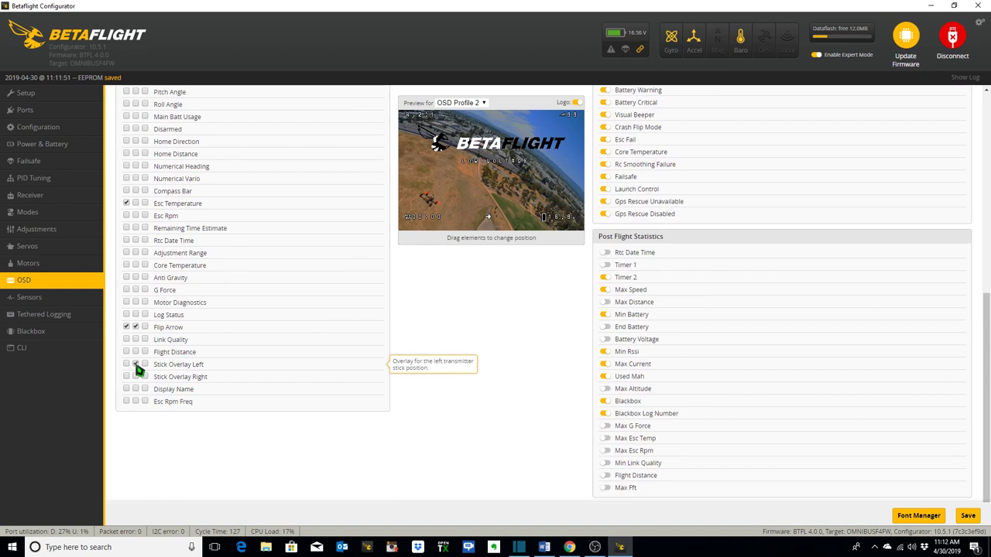
{"action": "left_click", "coordinate": [137, 364]}
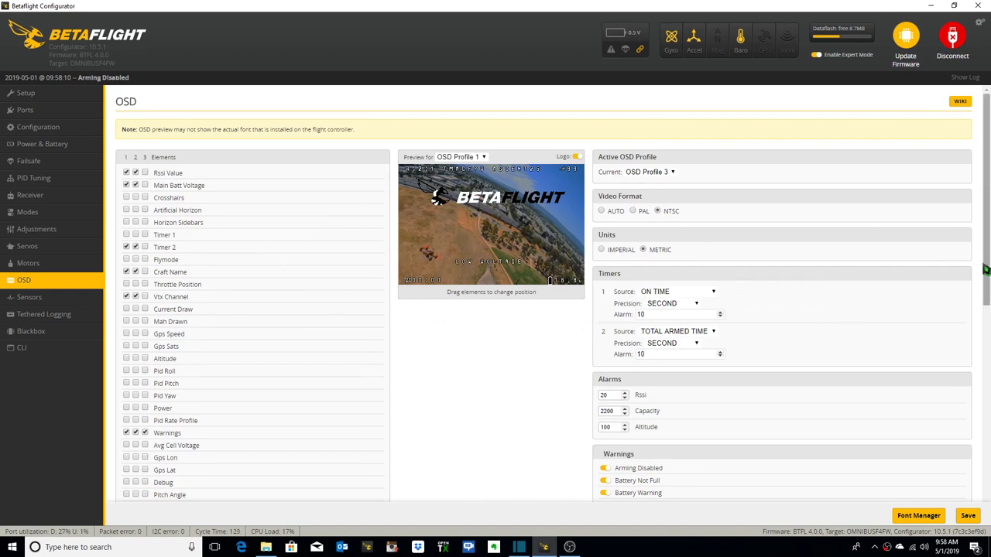
{"action": "scroll", "scroll_direction": "down", "scroll_amount": 3}
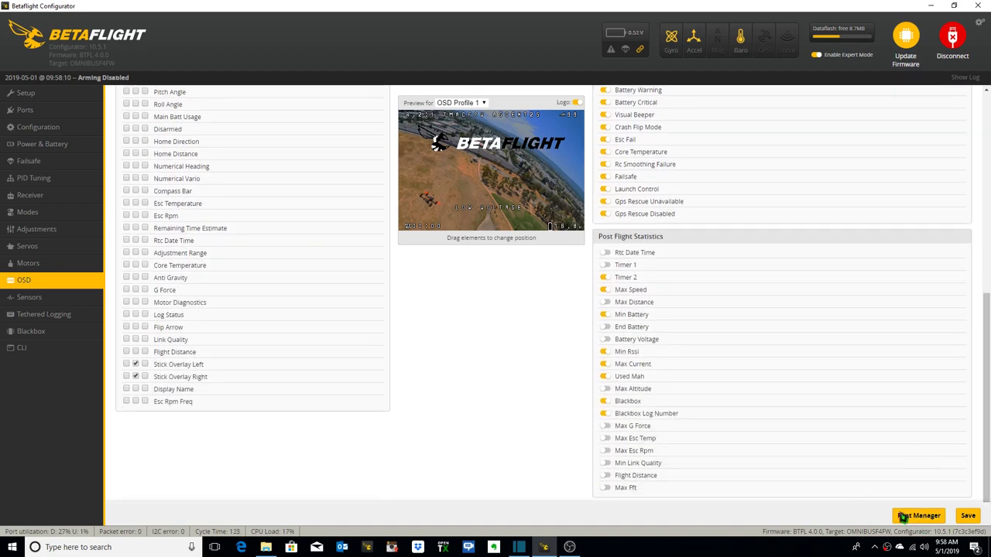
Upload the default font from the OSD Font Manager to the flight controller.
{"action": "left_click", "coordinate": [919, 515]}
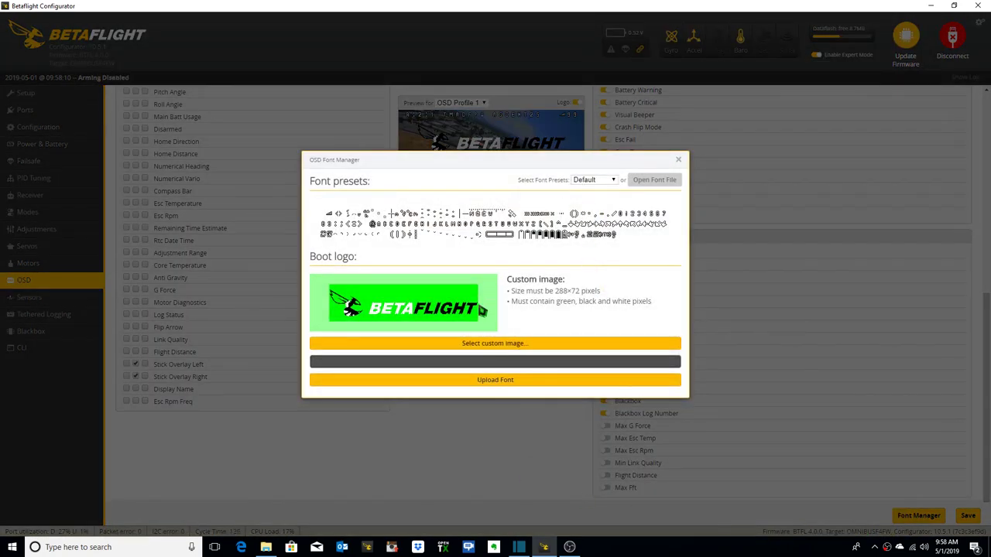
{"action": "left_click", "coordinate": [495, 380]}
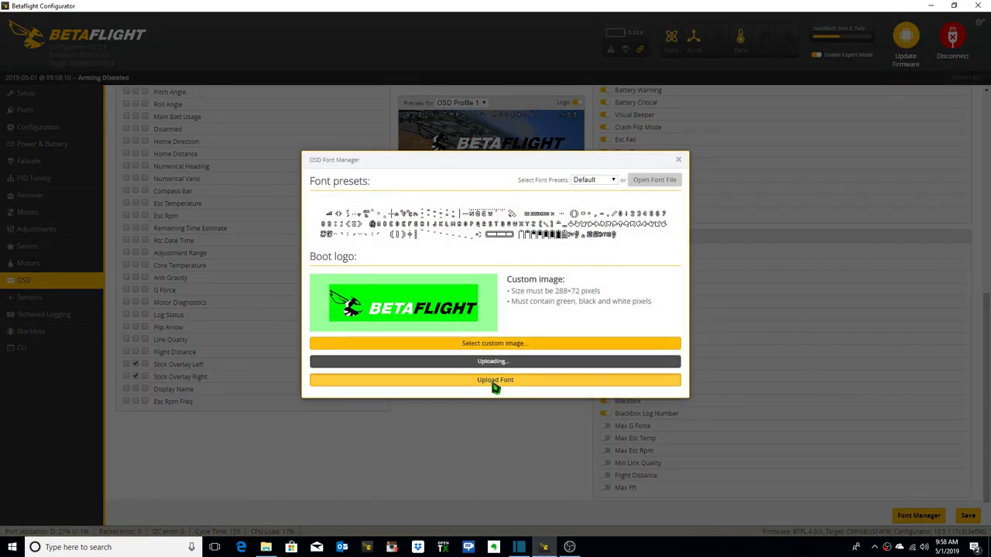
{"action": "left_click", "coordinate": [495, 379]}
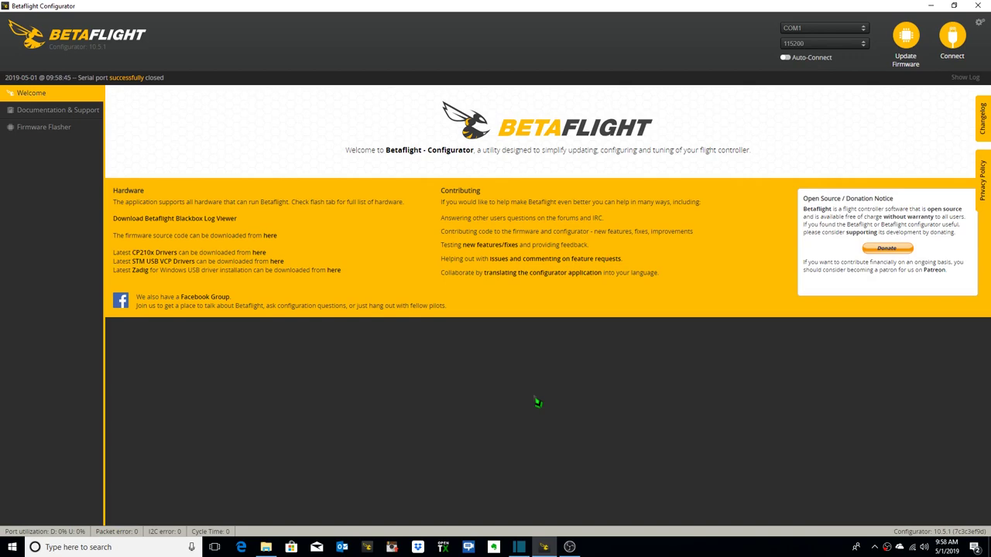
Reconnect to the flight controller after reboot and return to the OSD settings.
{"action": "left_click", "coordinate": [952, 39]}
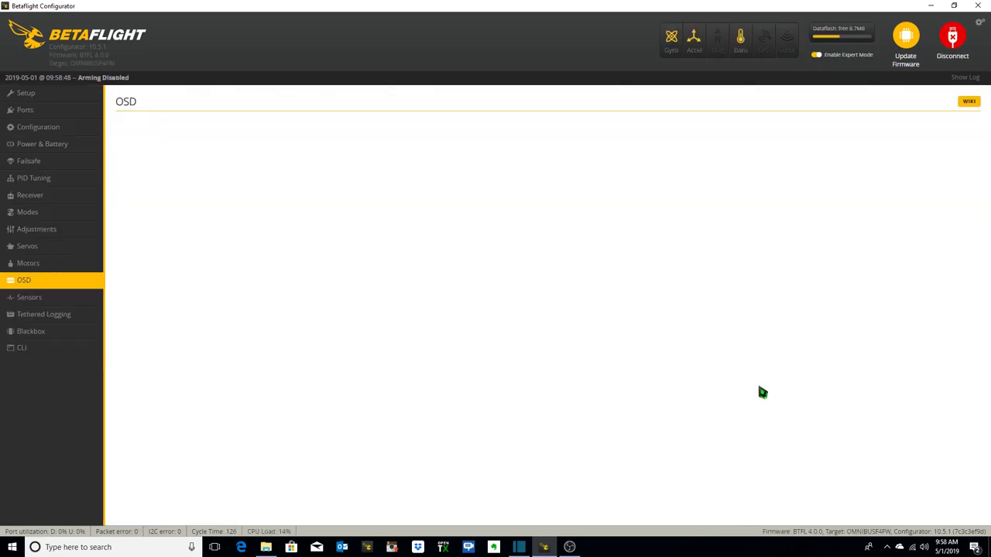
{"action": "left_click", "coordinate": [25, 279]}
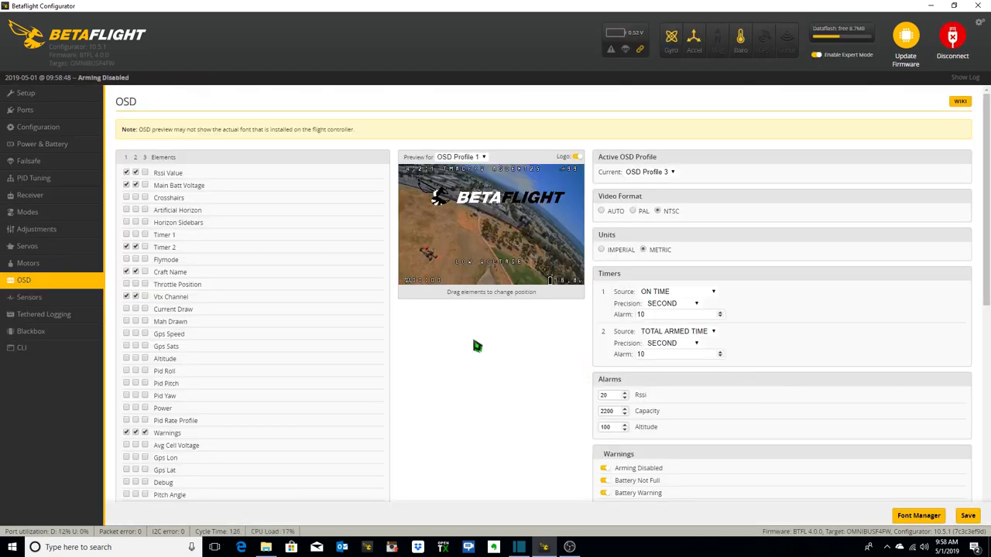
{"action": "scroll", "scroll_direction": "down", "scroll_amount": 3}
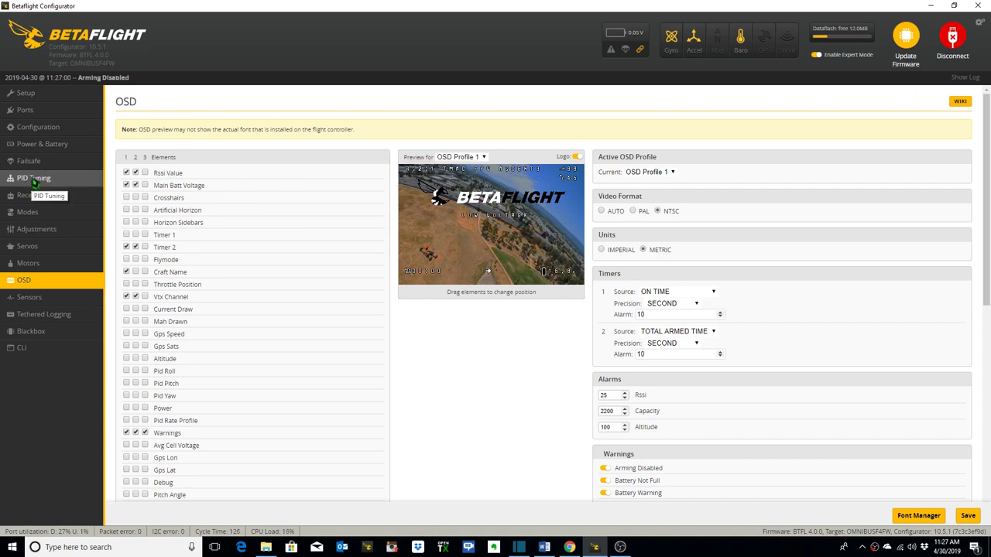
Show the PID Tuning page with current roll, pitch and yaw values.
{"action": "left_click", "coordinate": [34, 179]}
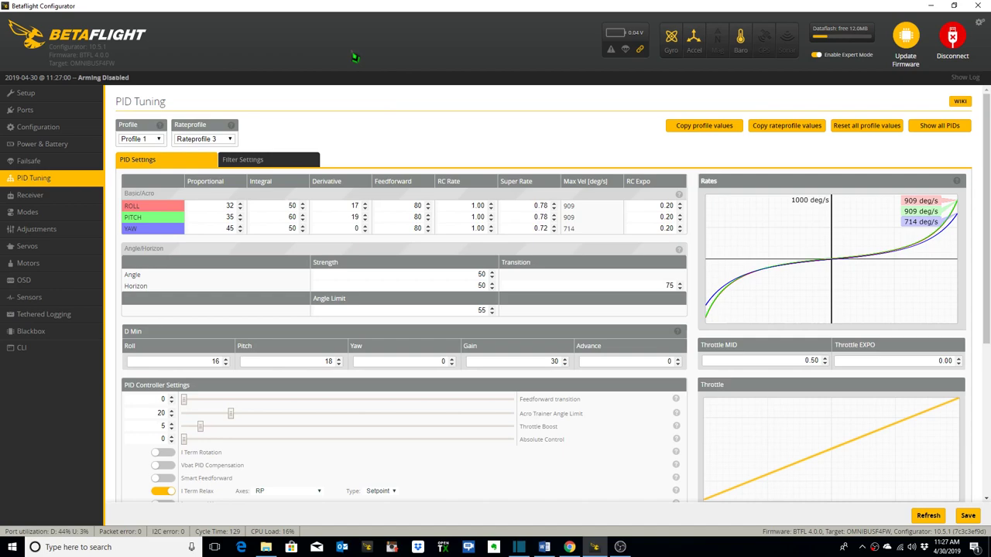
{"action": "mouse_move", "coordinate": [543, 513]}
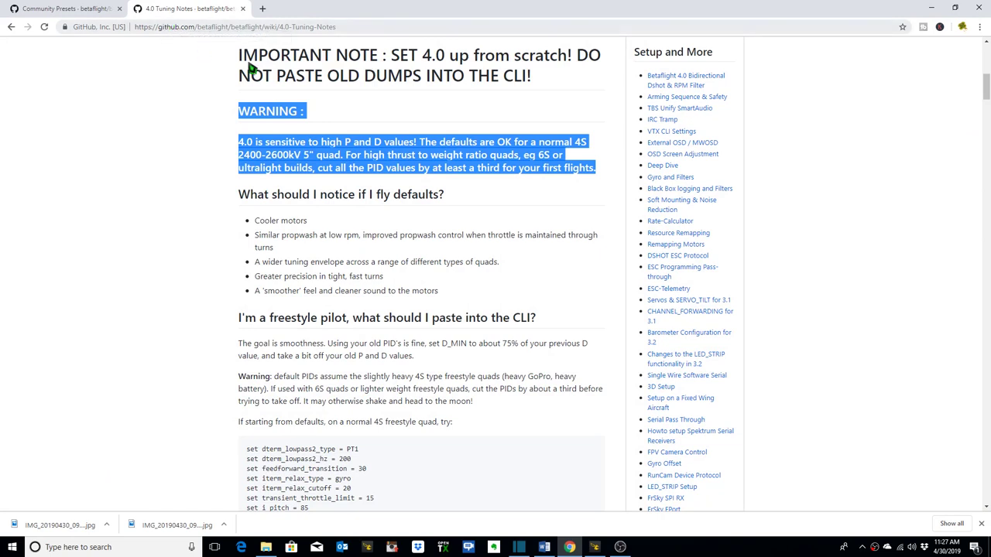
Highlight the Important Note and Warning paragraphs about P and D values for light builds.
{"action": "left_click", "coordinate": [247, 62]}
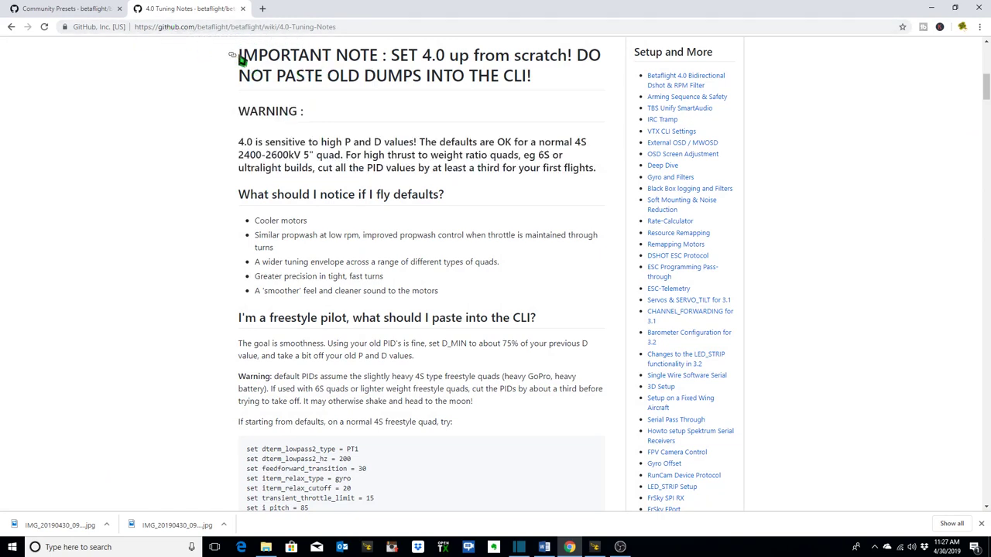
{"action": "left_click_drag", "start_coordinate": [238, 54], "coordinate": [596, 167]}
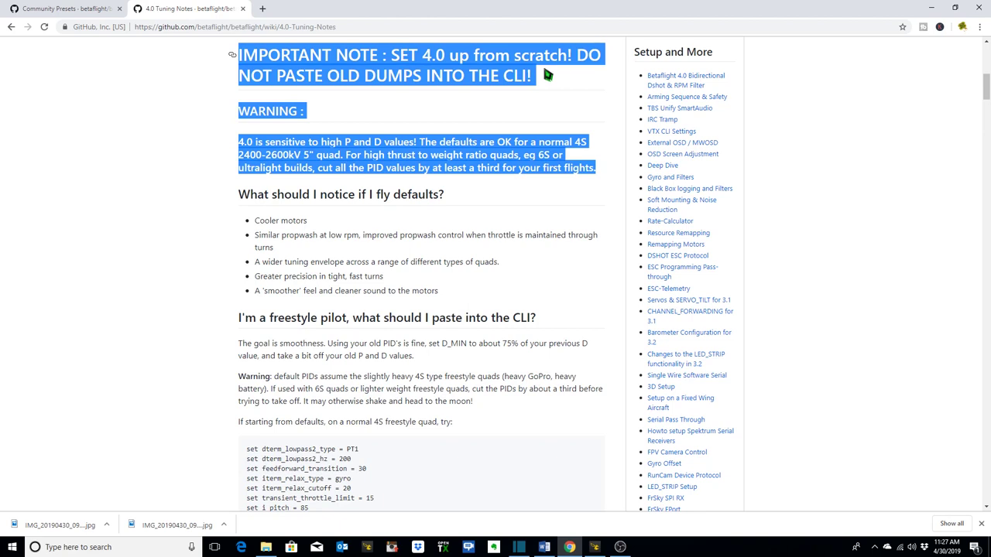
{"action": "mouse_move", "coordinate": [358, 118]}
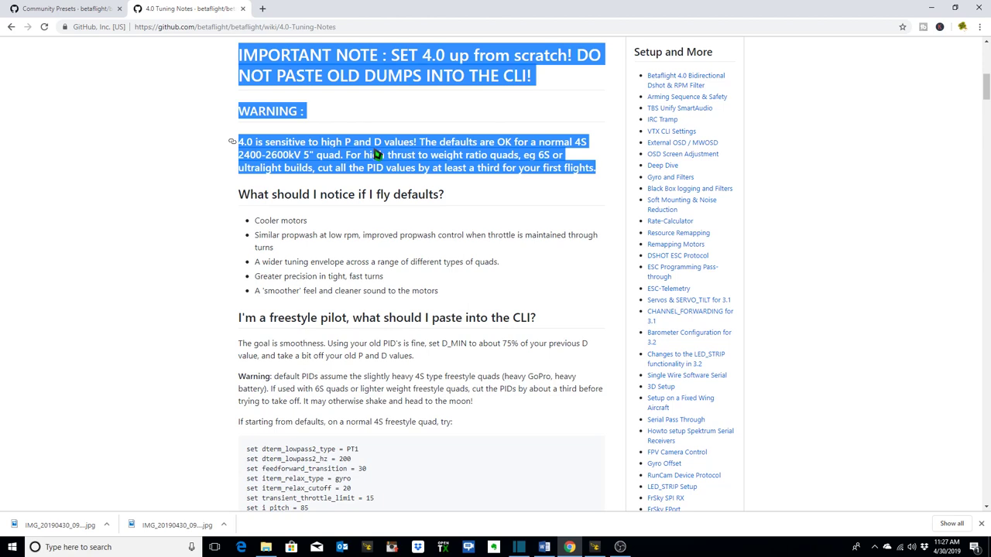
{"action": "mouse_move", "coordinate": [574, 158]}
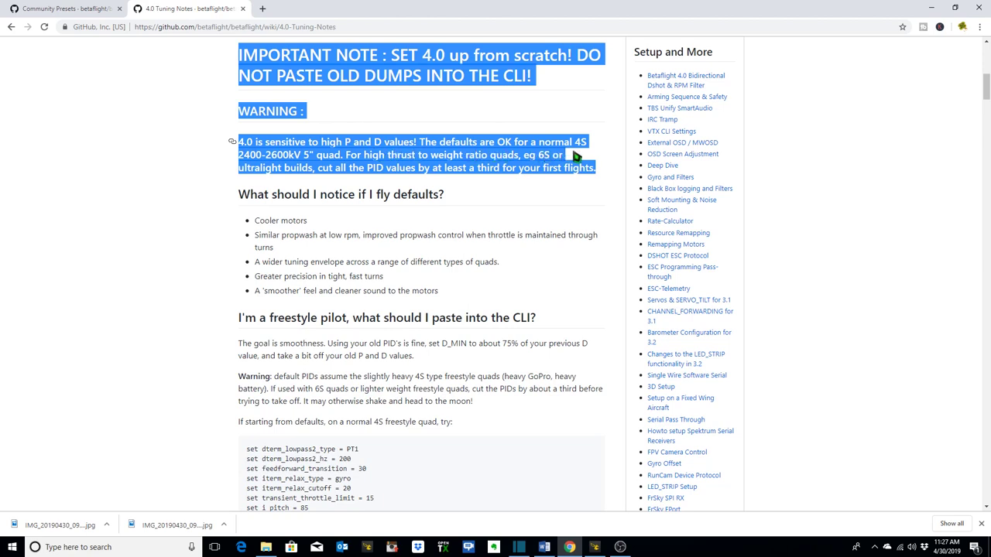
{"action": "mouse_move", "coordinate": [333, 162]}
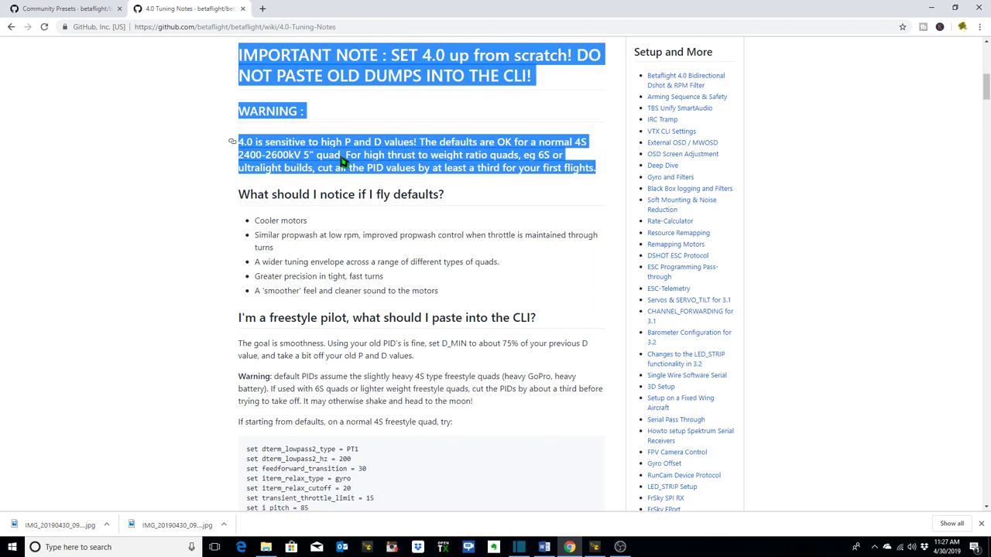
{"action": "mouse_move", "coordinate": [514, 167]}
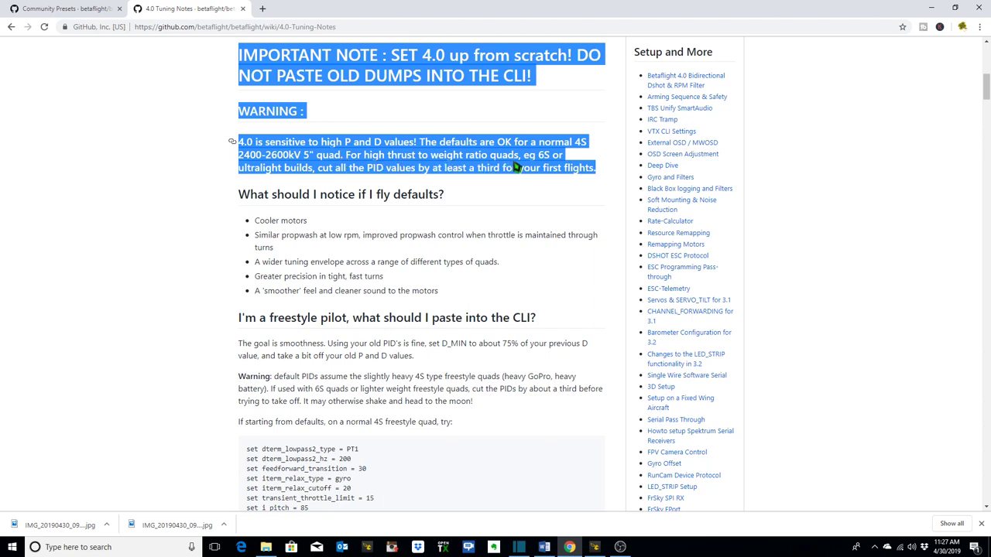
{"action": "mouse_move", "coordinate": [353, 177]}
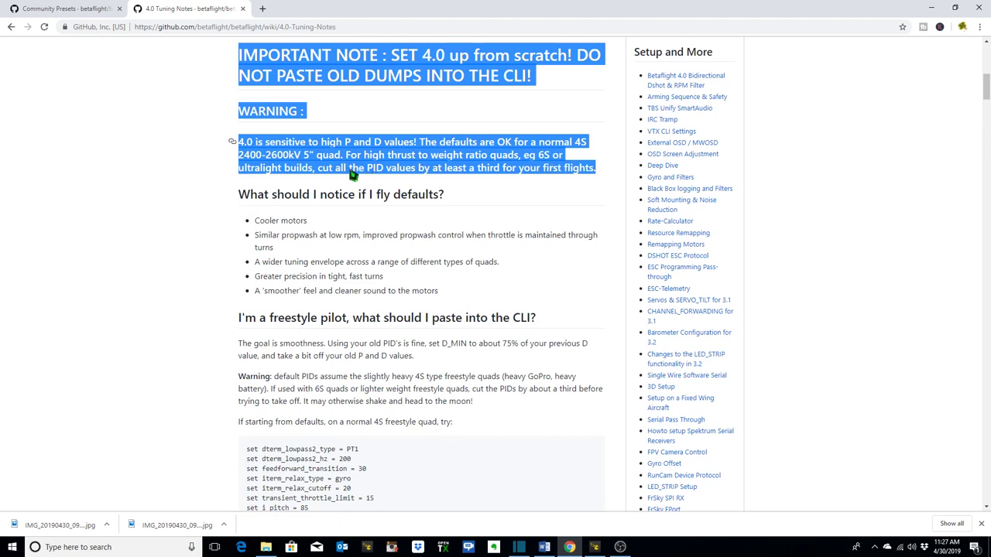
{"action": "mouse_move", "coordinate": [493, 189]}
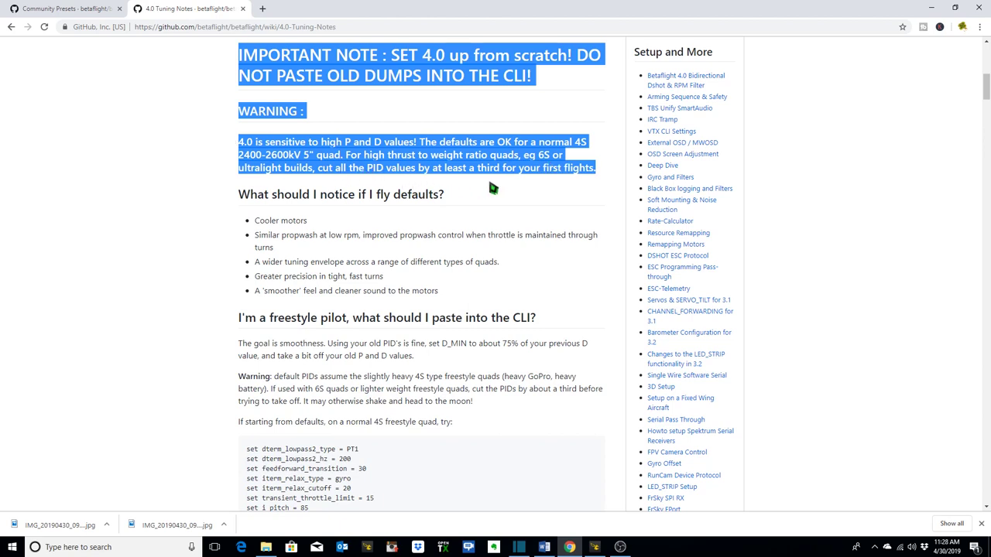
{"action": "mouse_move", "coordinate": [585, 186]}
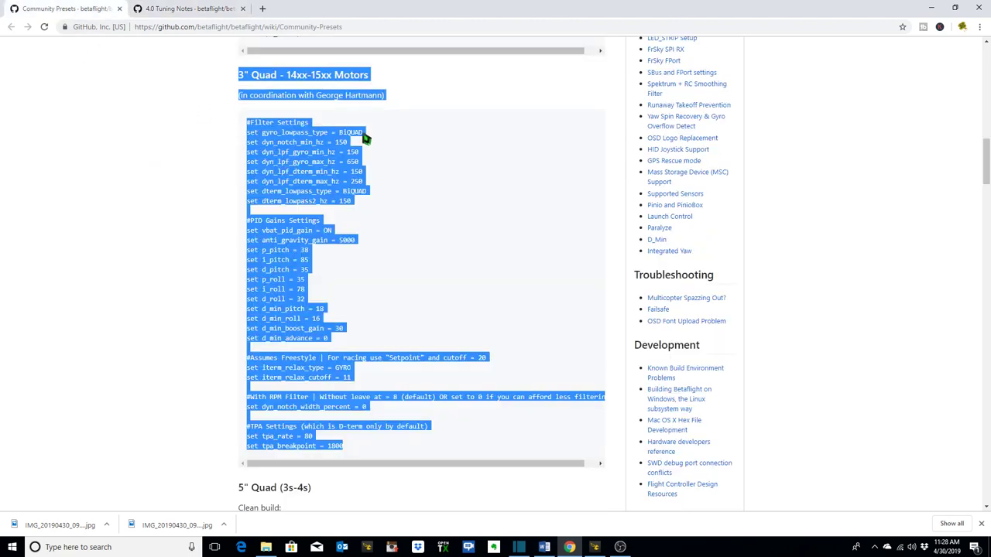
Scroll through the BF 4.0.X community presets down to the 2"–3" quad section.
{"action": "scroll", "scroll_direction": "up", "scroll_amount": 3}
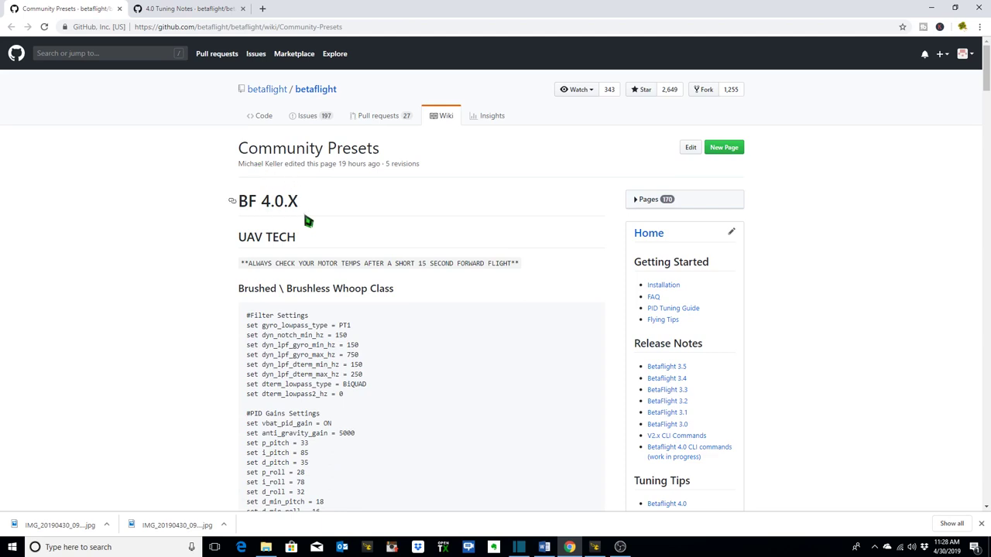
{"action": "scroll", "scroll_direction": "down", "scroll_amount": 3}
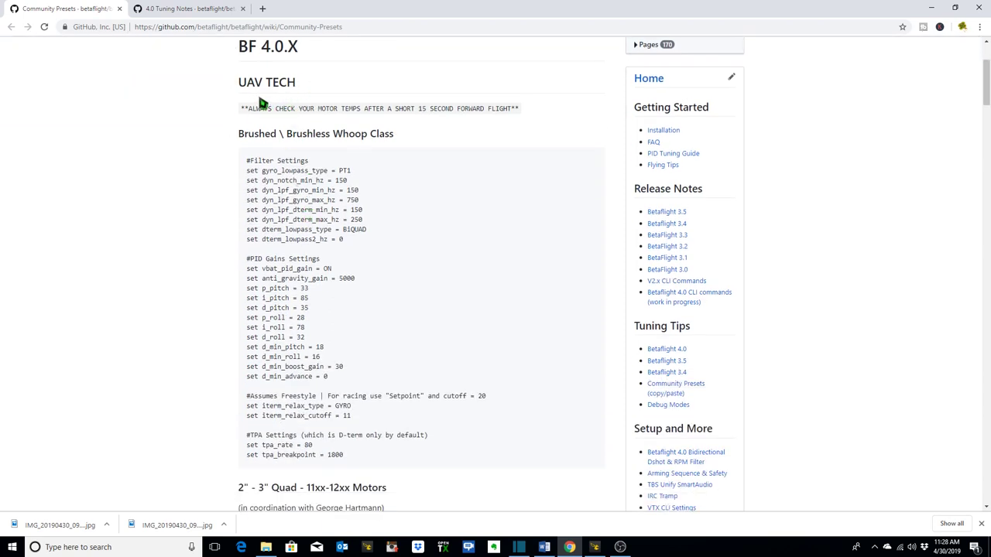
{"action": "scroll", "scroll_direction": "down", "scroll_amount": 3}
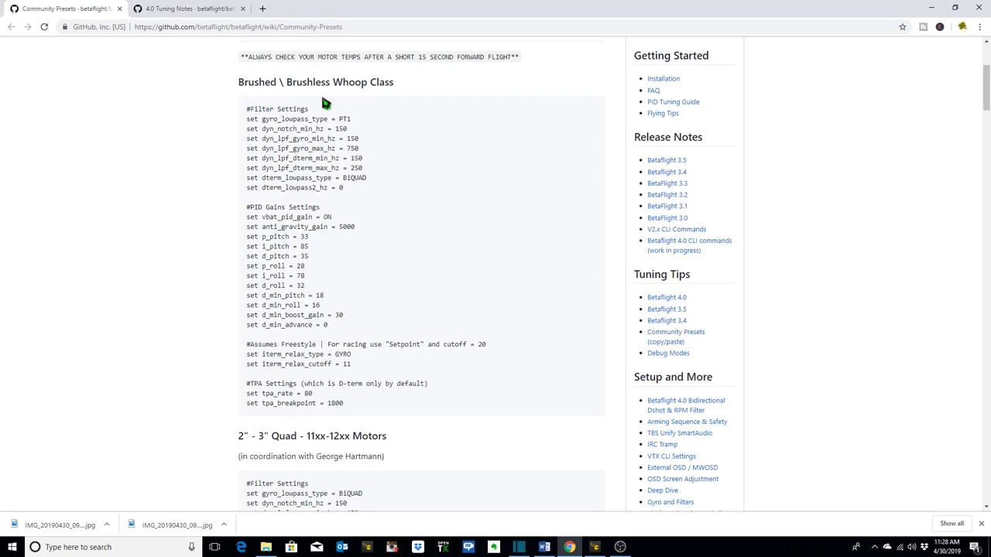
{"action": "scroll", "scroll_direction": "down", "scroll_amount": 3}
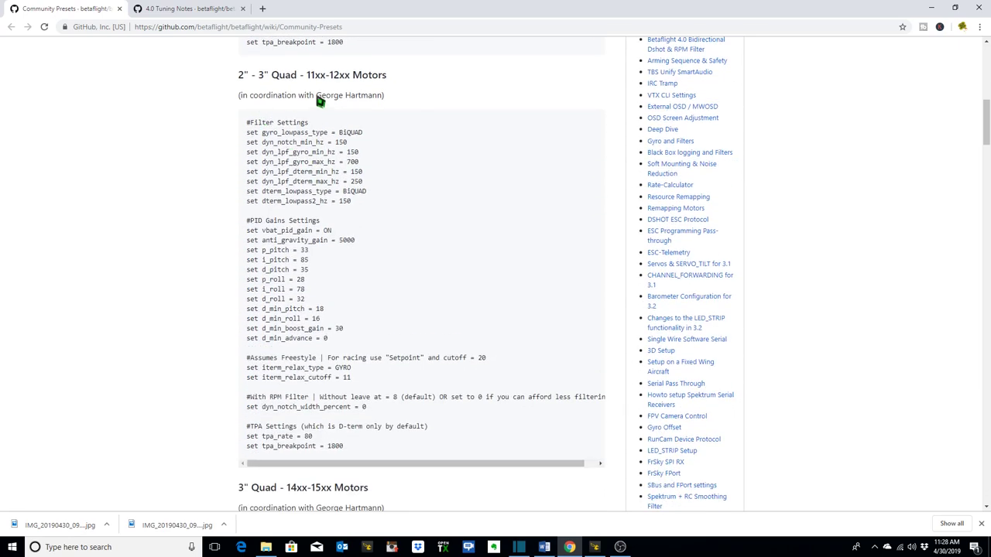
{"action": "mouse_move", "coordinate": [363, 239]}
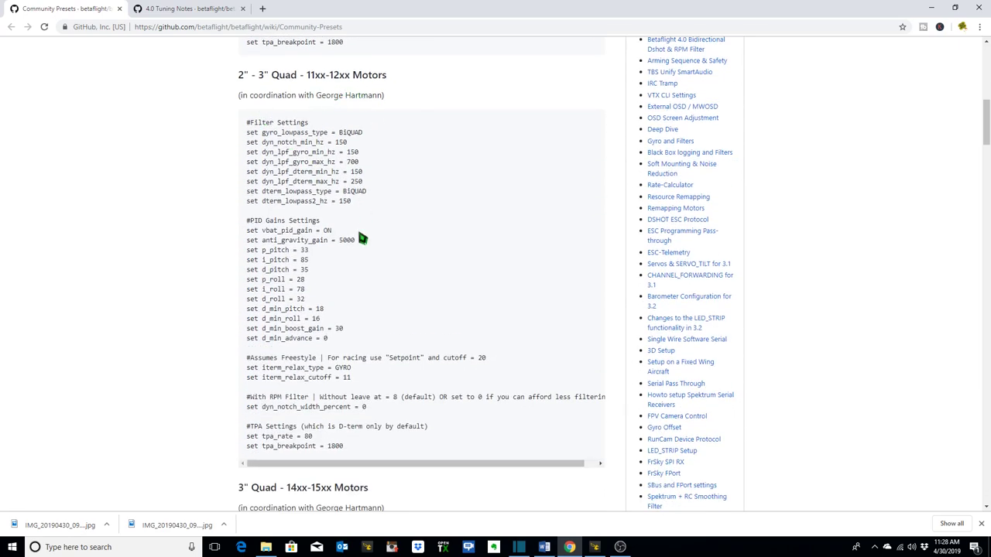
{"action": "scroll", "scroll_direction": "down", "scroll_amount": 3}
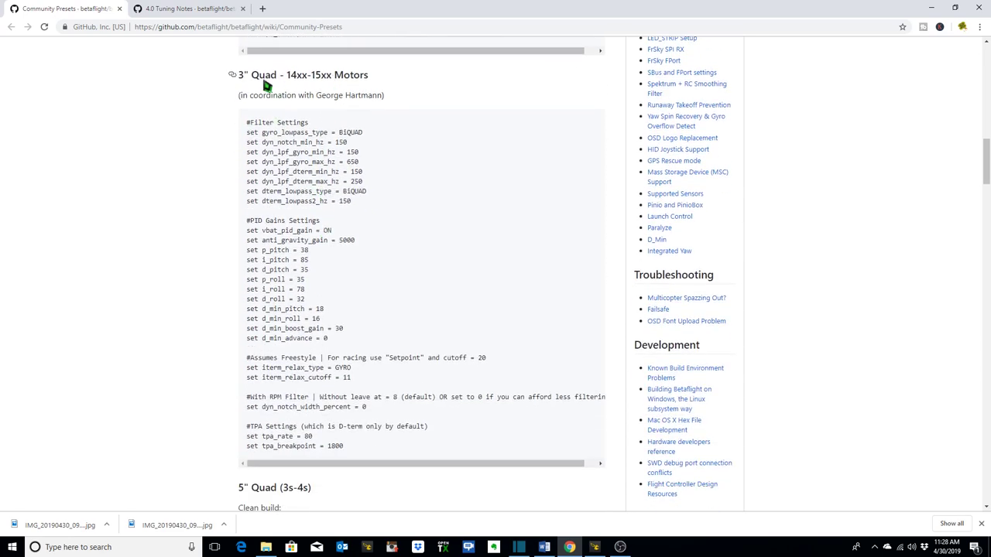
{"action": "mouse_move", "coordinate": [236, 158]}
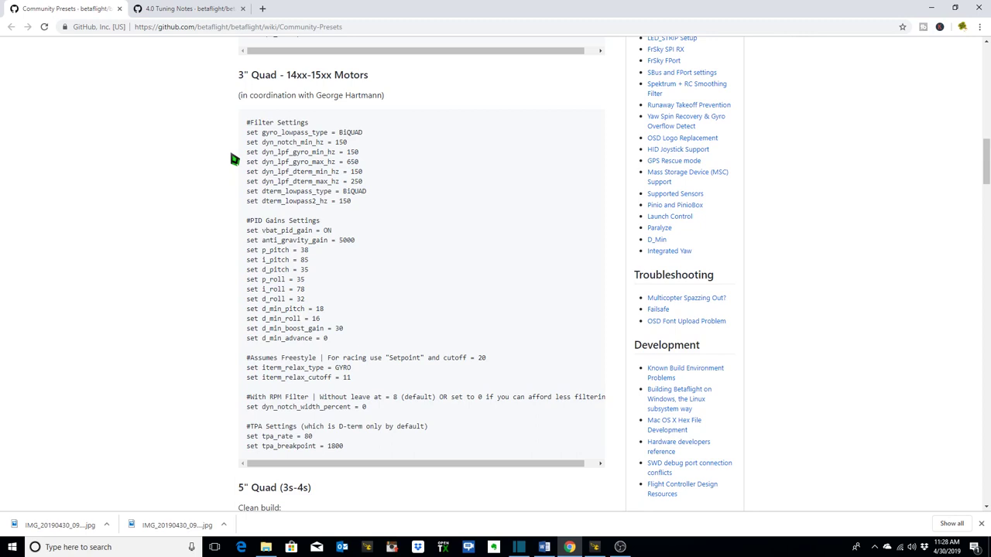
{"action": "mouse_move", "coordinate": [492, 164]}
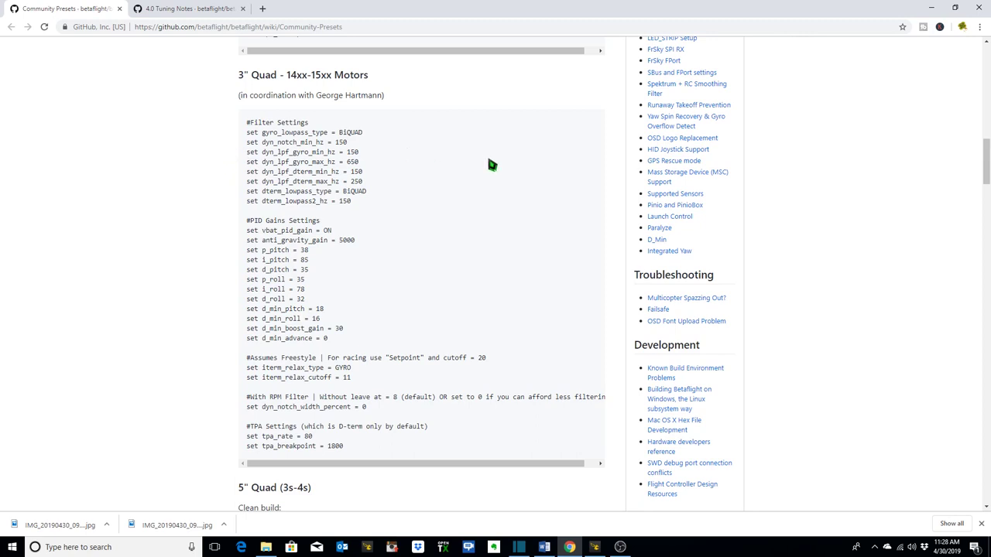
{"action": "mouse_move", "coordinate": [353, 168]}
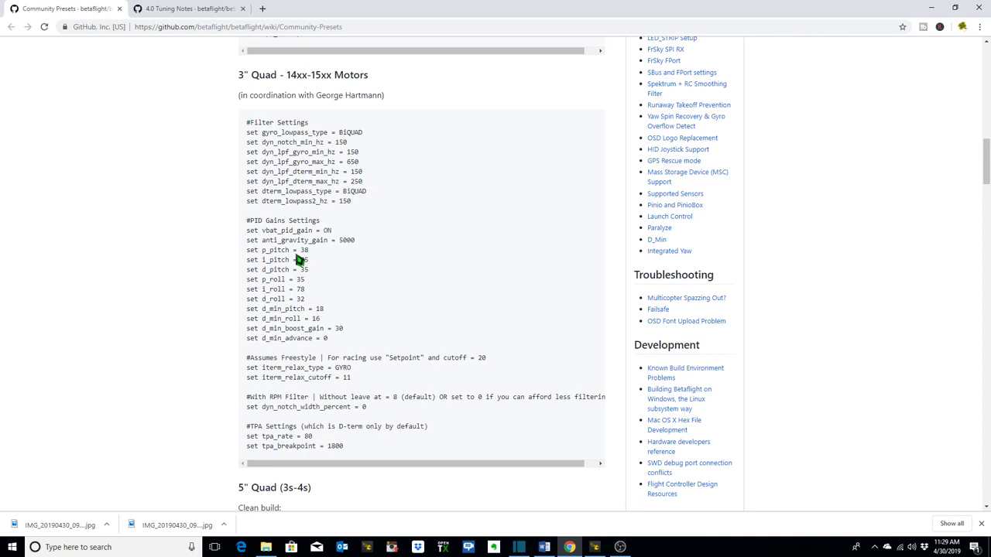
{"action": "mouse_move", "coordinate": [328, 294]}
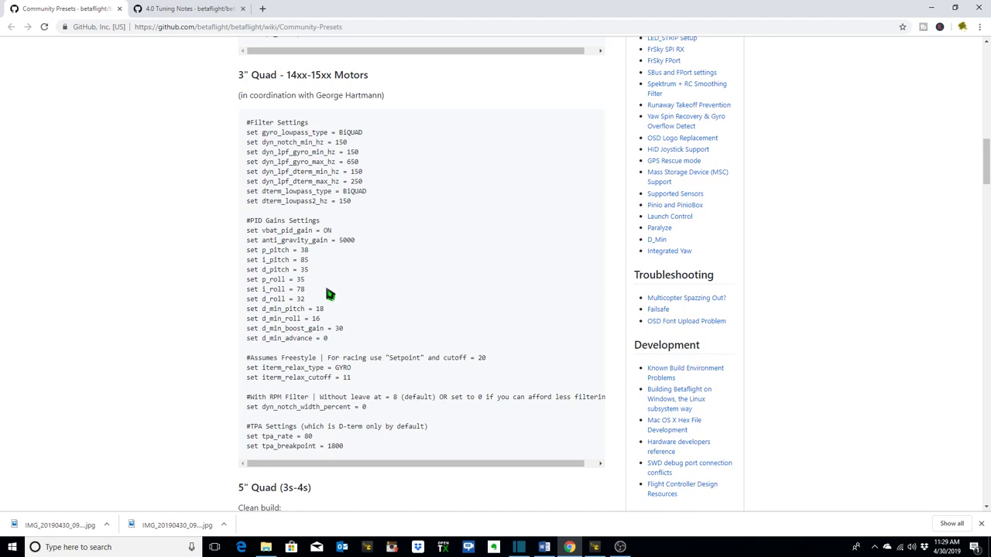
{"action": "mouse_move", "coordinate": [332, 136]}
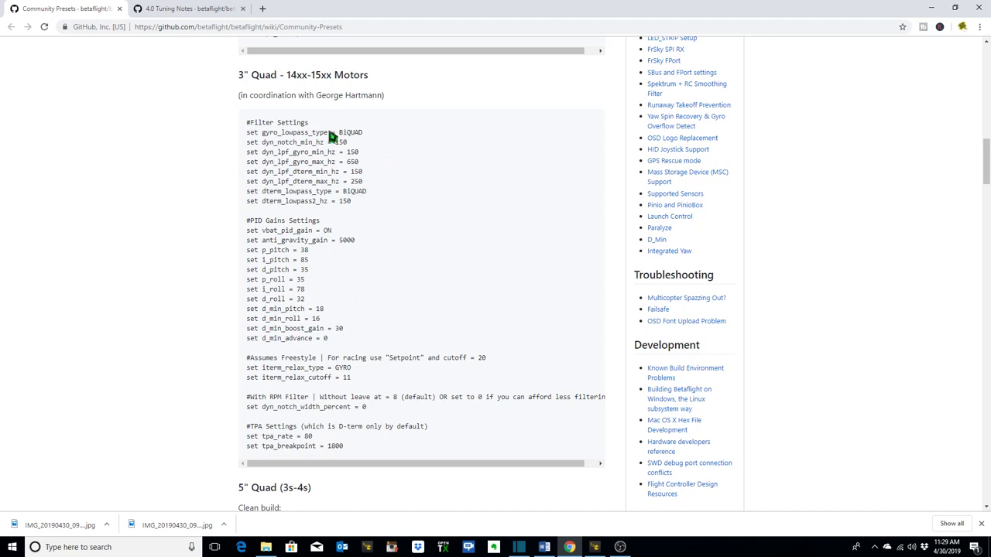
{"action": "mouse_move", "coordinate": [333, 136]}
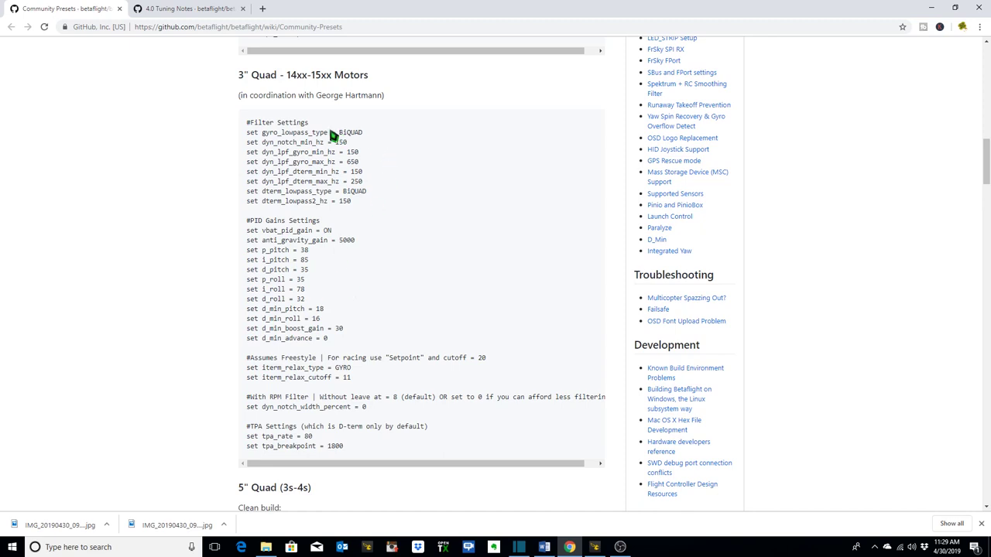
{"action": "double_click", "coordinate": [353, 161]}
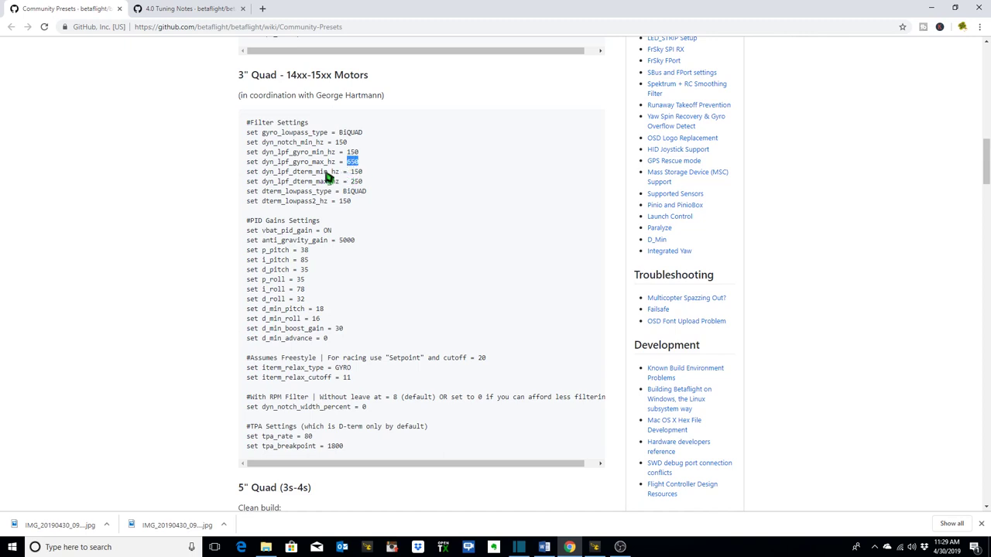
{"action": "mouse_move", "coordinate": [359, 170]}
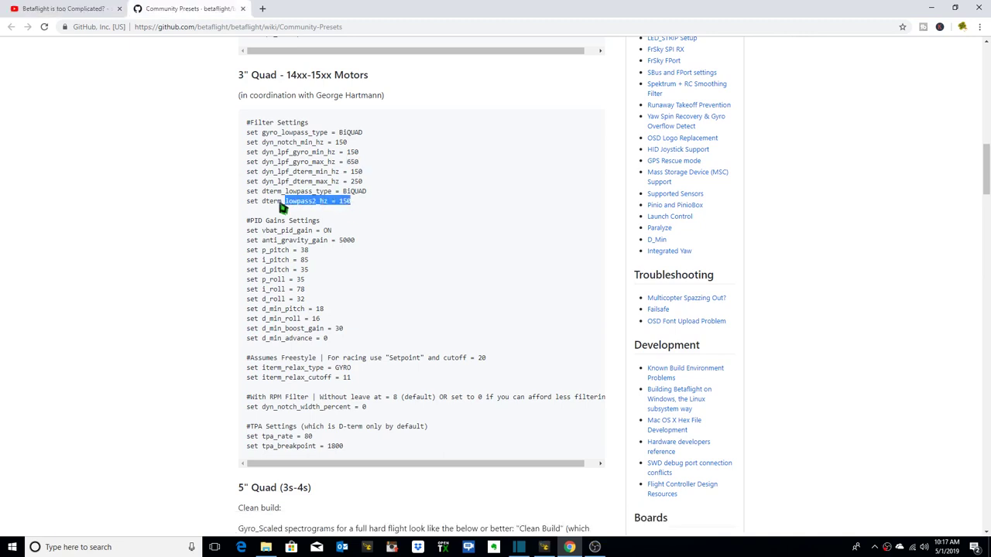
{"action": "triple_click", "coordinate": [298, 201]}
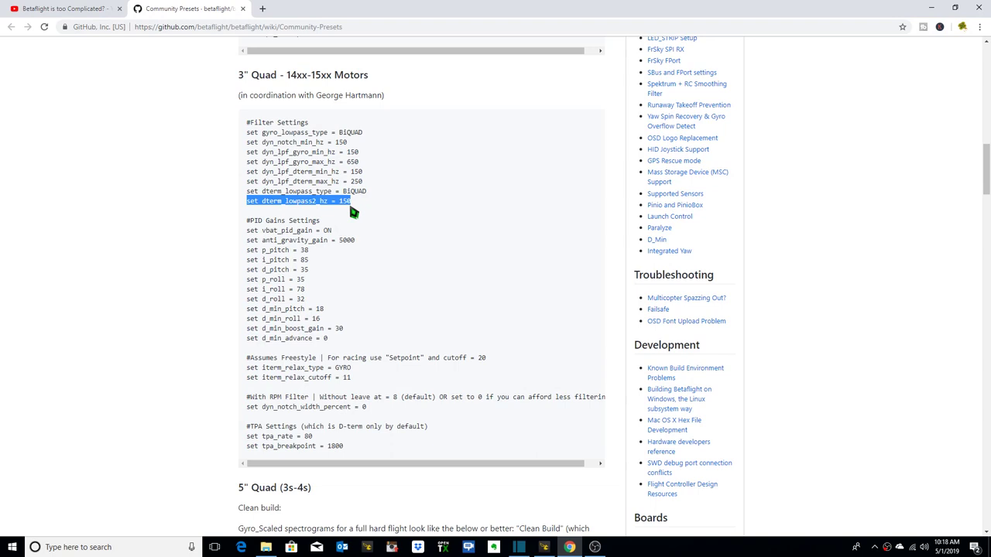
{"action": "mouse_move", "coordinate": [286, 210]}
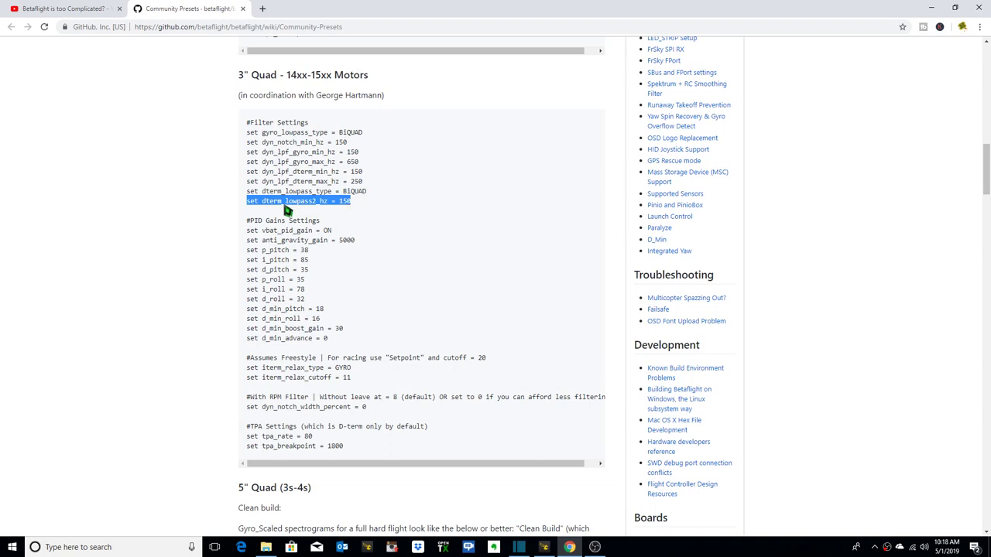
{"action": "left_click", "coordinate": [297, 201]}
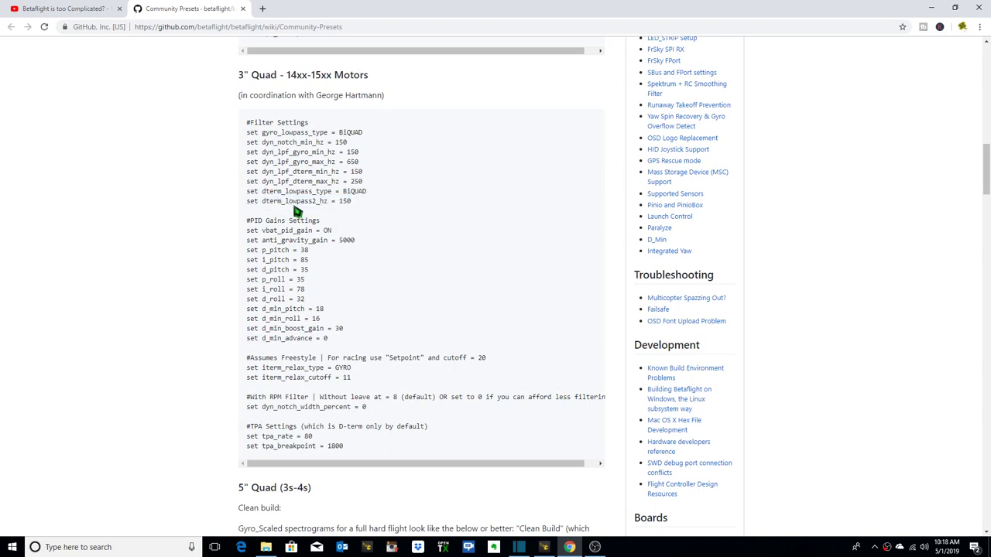
{"action": "double_click", "coordinate": [302, 201]}
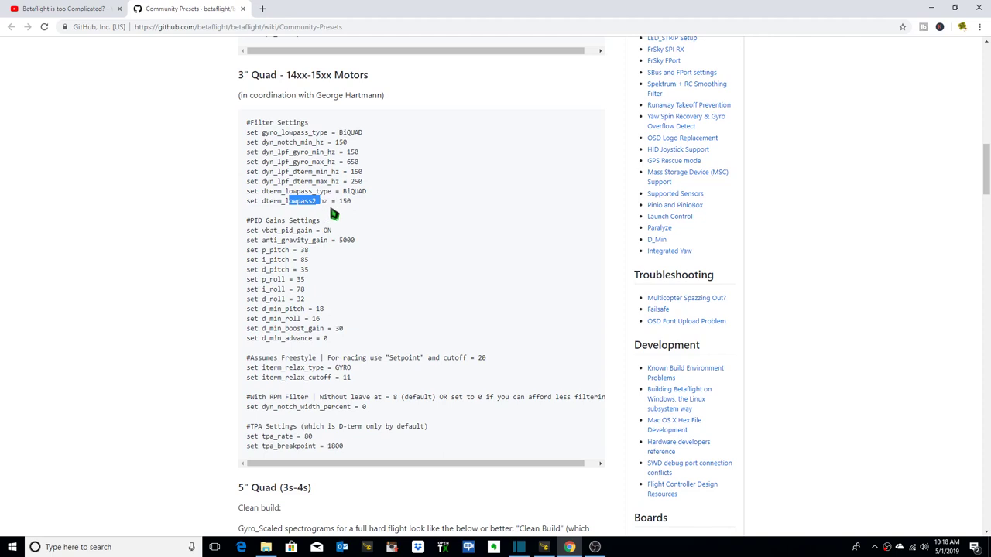
{"action": "mouse_move", "coordinate": [338, 217]}
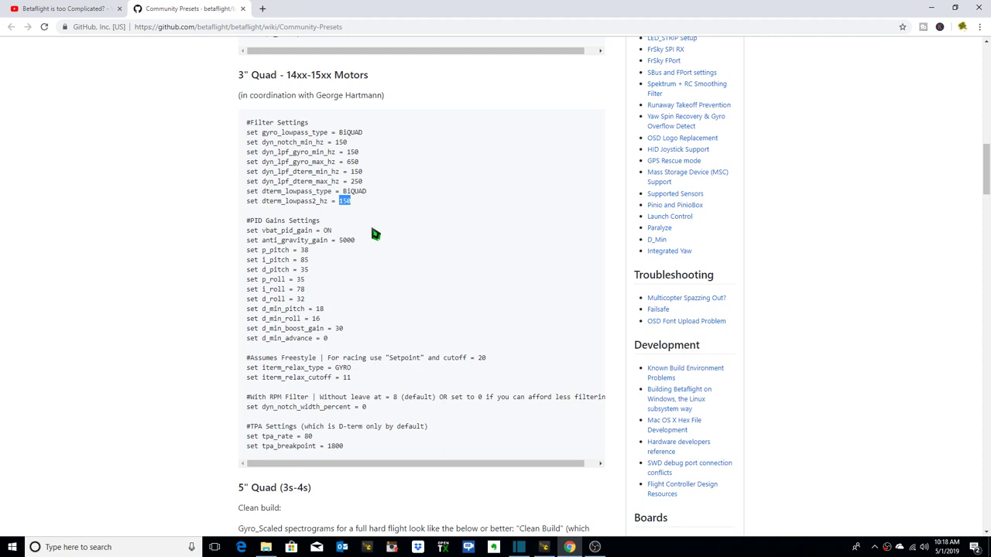
{"action": "mouse_move", "coordinate": [368, 142]}
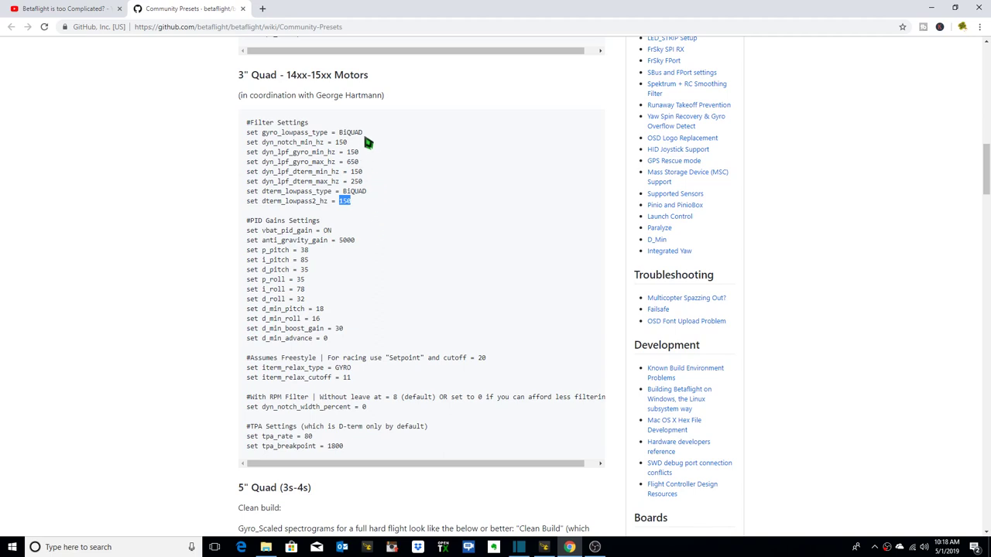
{"action": "mouse_move", "coordinate": [361, 160]}
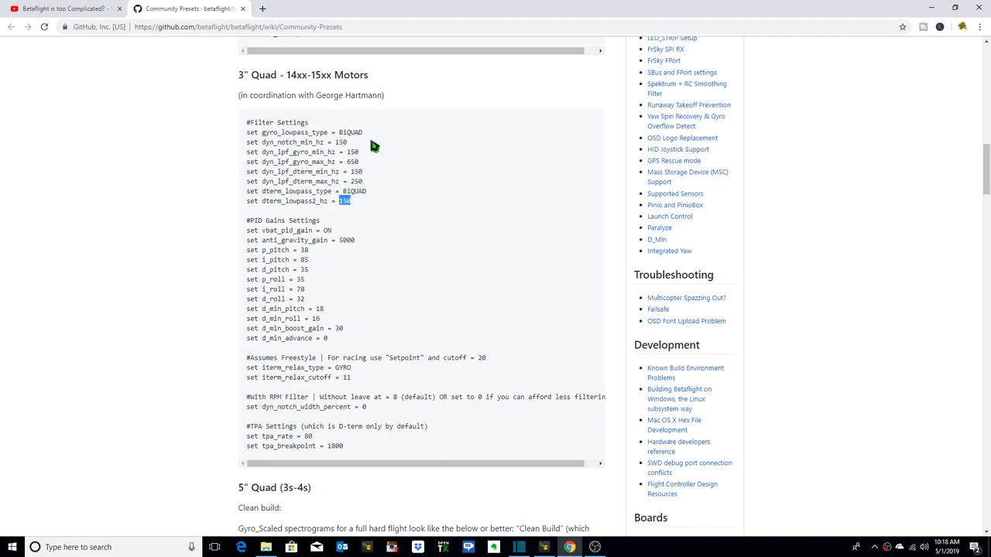
{"action": "mouse_move", "coordinate": [440, 251]}
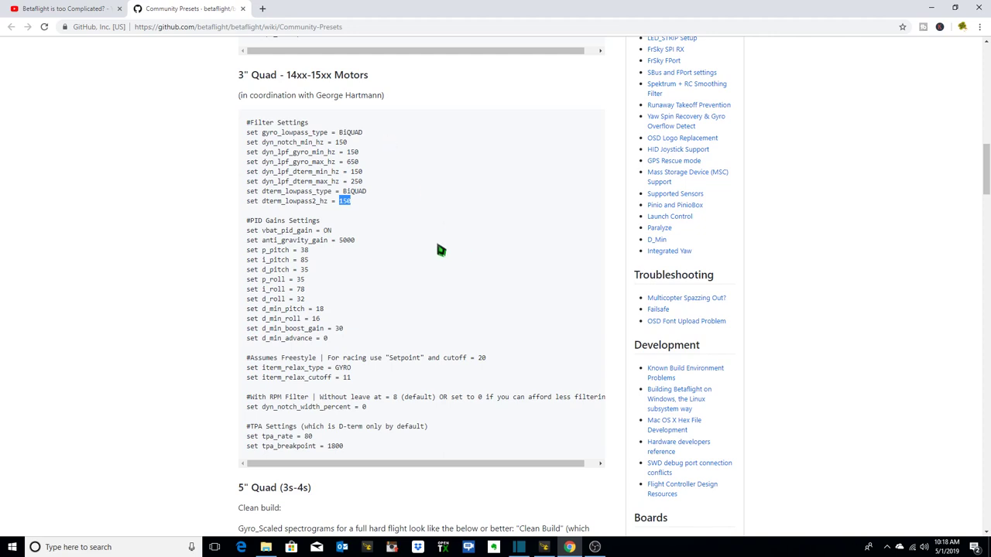
{"action": "mouse_move", "coordinate": [501, 360]}
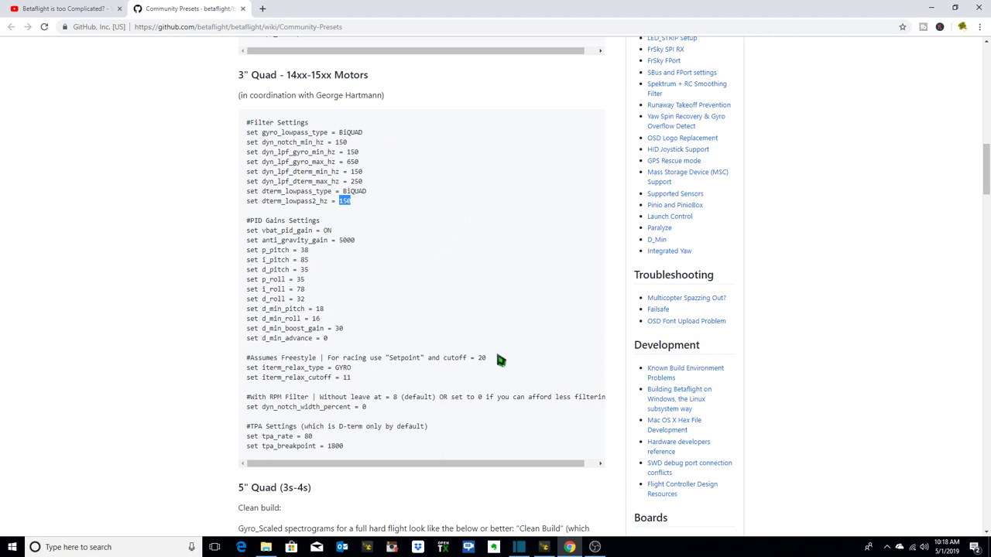
{"action": "mouse_move", "coordinate": [256, 84]}
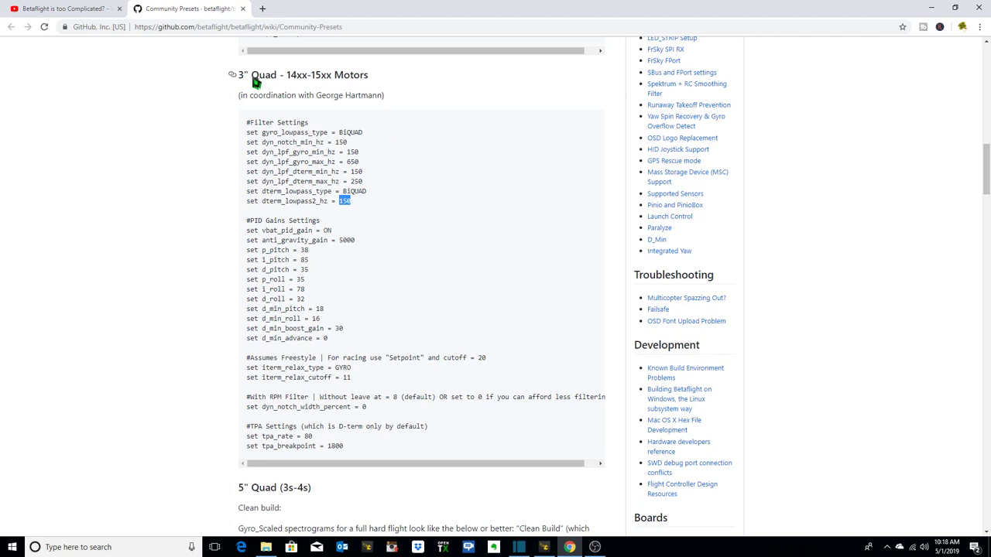
{"action": "mouse_move", "coordinate": [245, 105]}
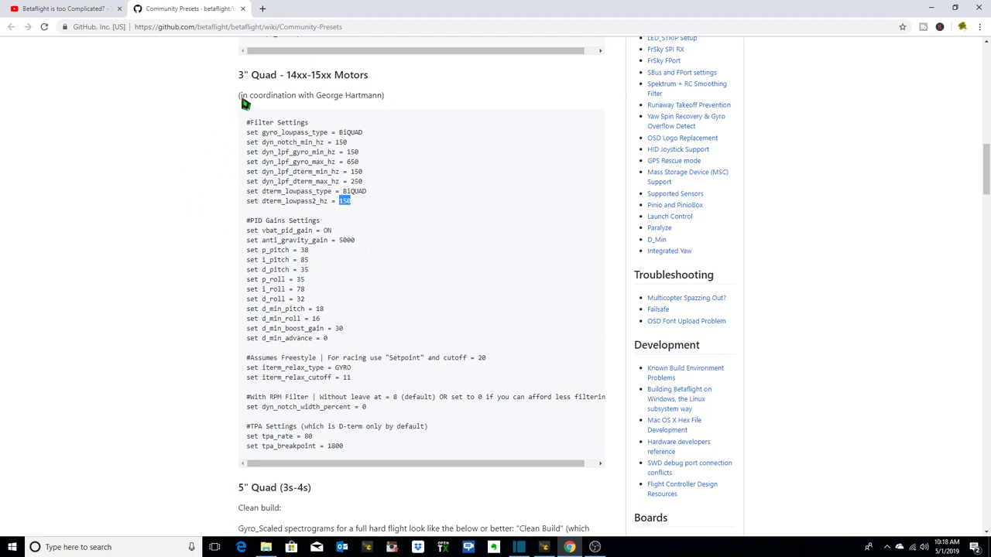
{"action": "left_click_drag", "start_coordinate": [246, 101], "coordinate": [385, 100]}
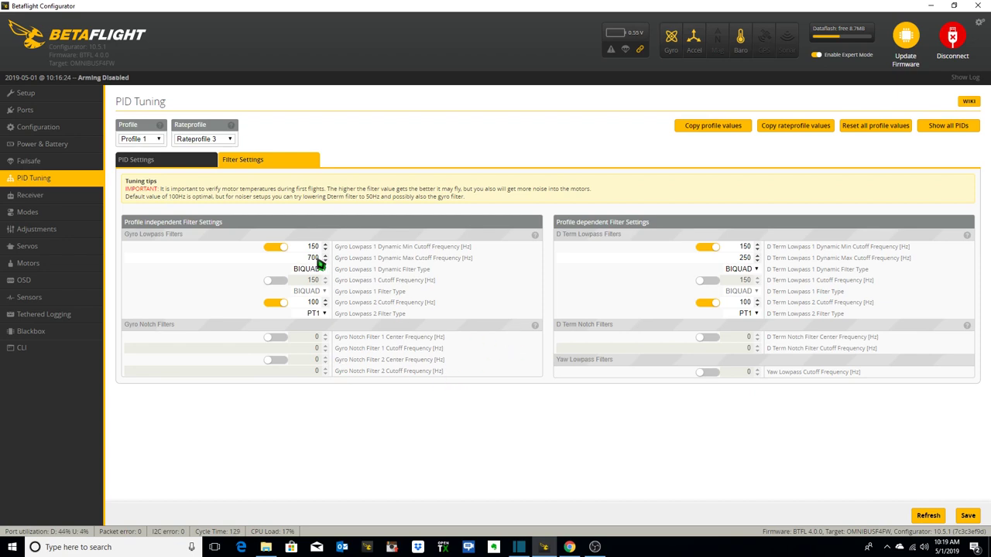
{"action": "mouse_move", "coordinate": [641, 288]}
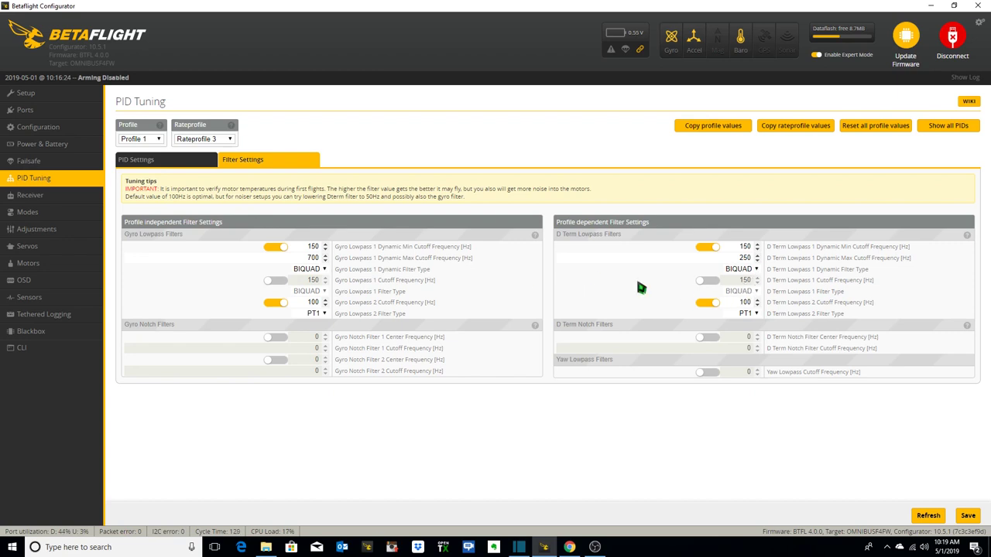
{"action": "mouse_move", "coordinate": [710, 316]}
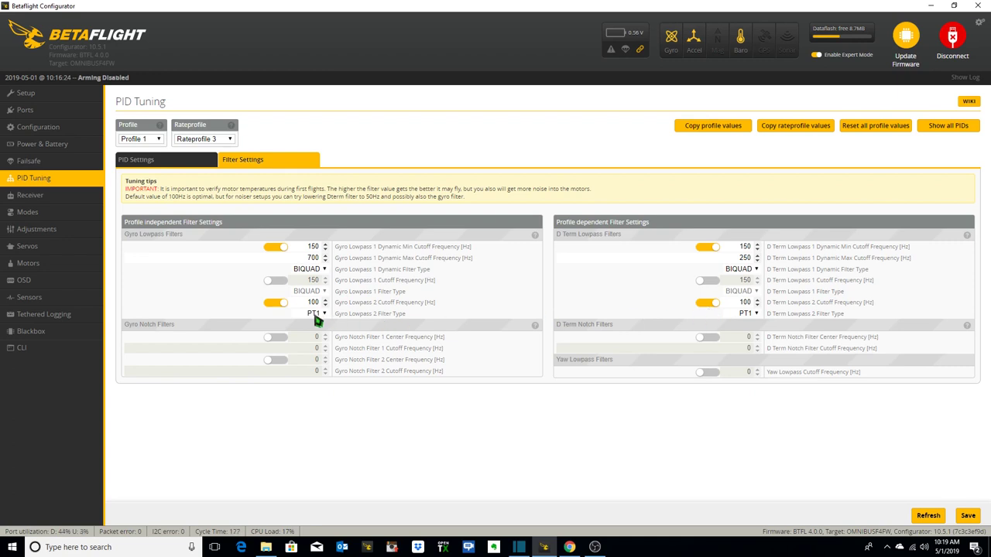
{"action": "mouse_move", "coordinate": [737, 321]}
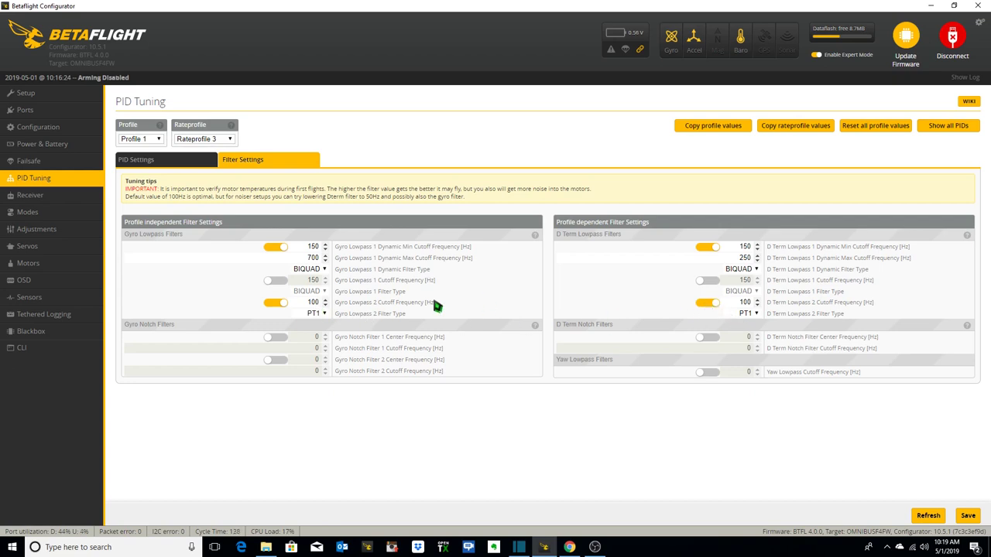
{"action": "mouse_move", "coordinate": [431, 302]}
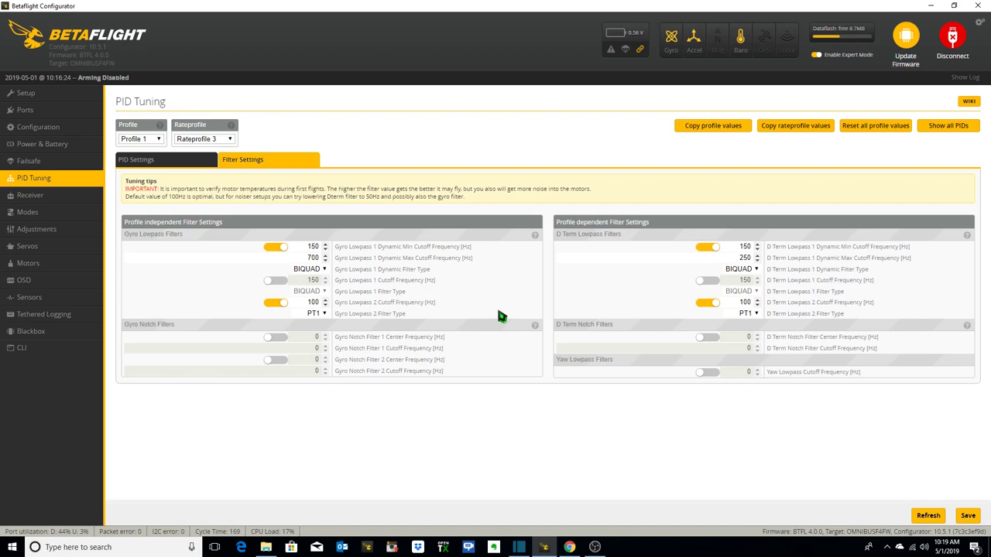
Switch from Filter Settings back to the roll, pitch and yaw PID gains and review them.
{"action": "left_click", "coordinate": [37, 127]}
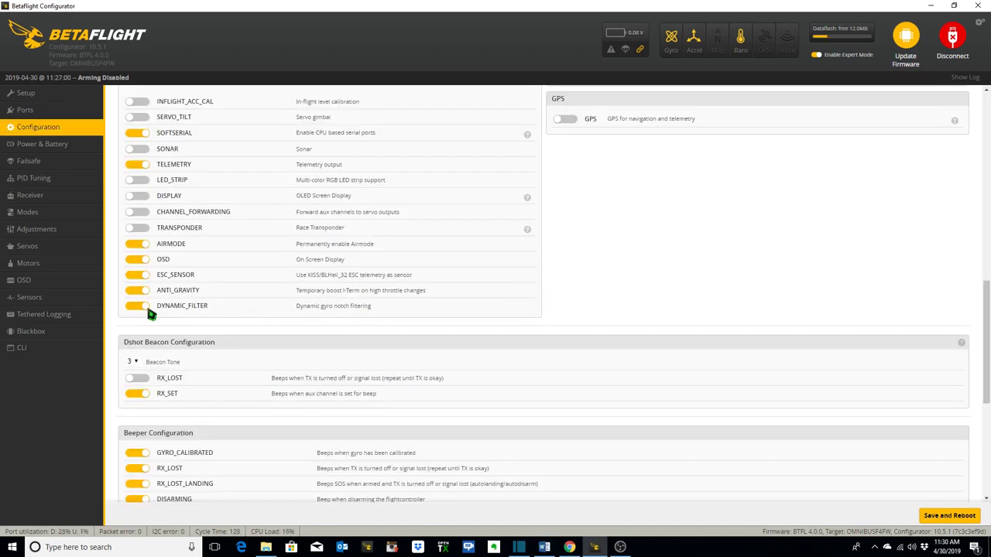
{"action": "left_click", "coordinate": [34, 178]}
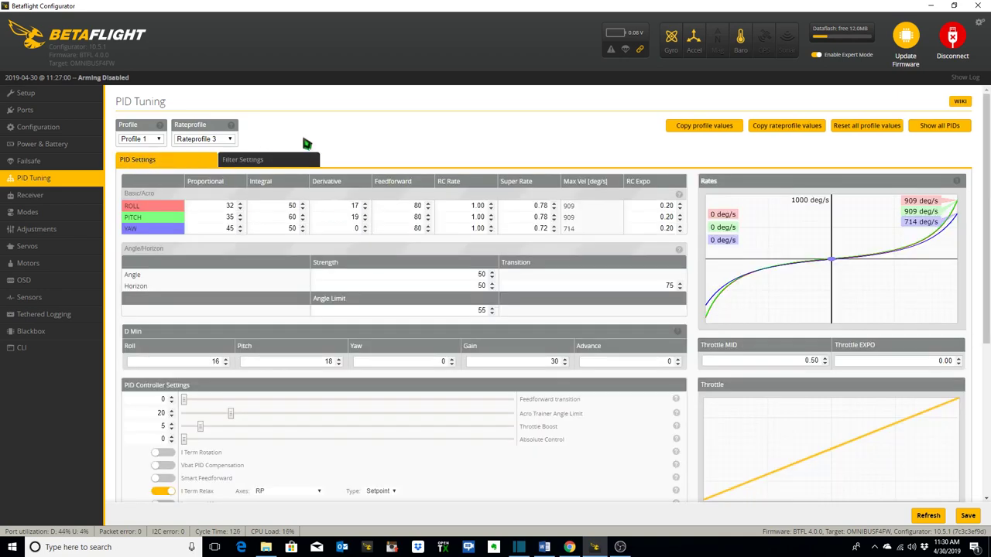
{"action": "scroll", "scroll_direction": "down", "scroll_amount": 3}
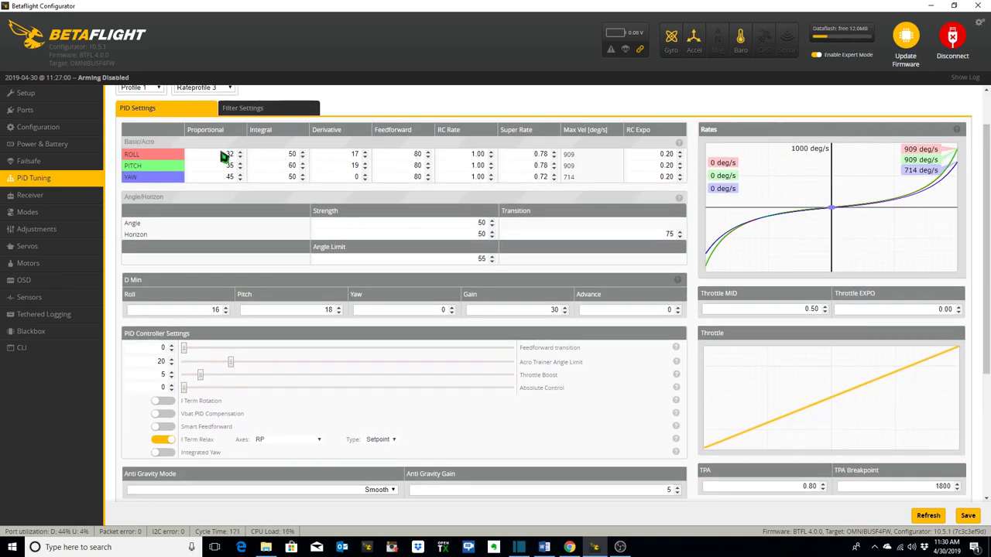
{"action": "scroll", "scroll_direction": "down", "scroll_amount": 3}
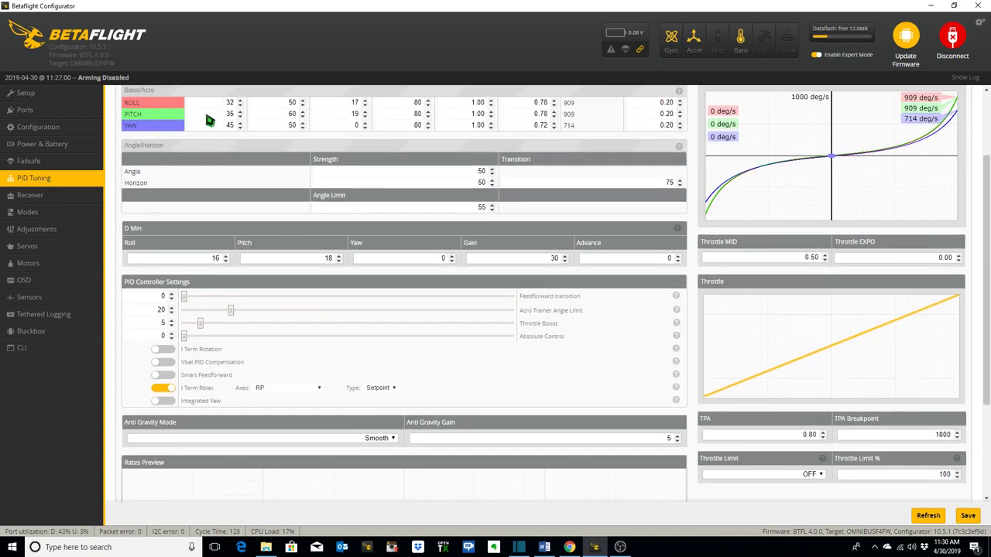